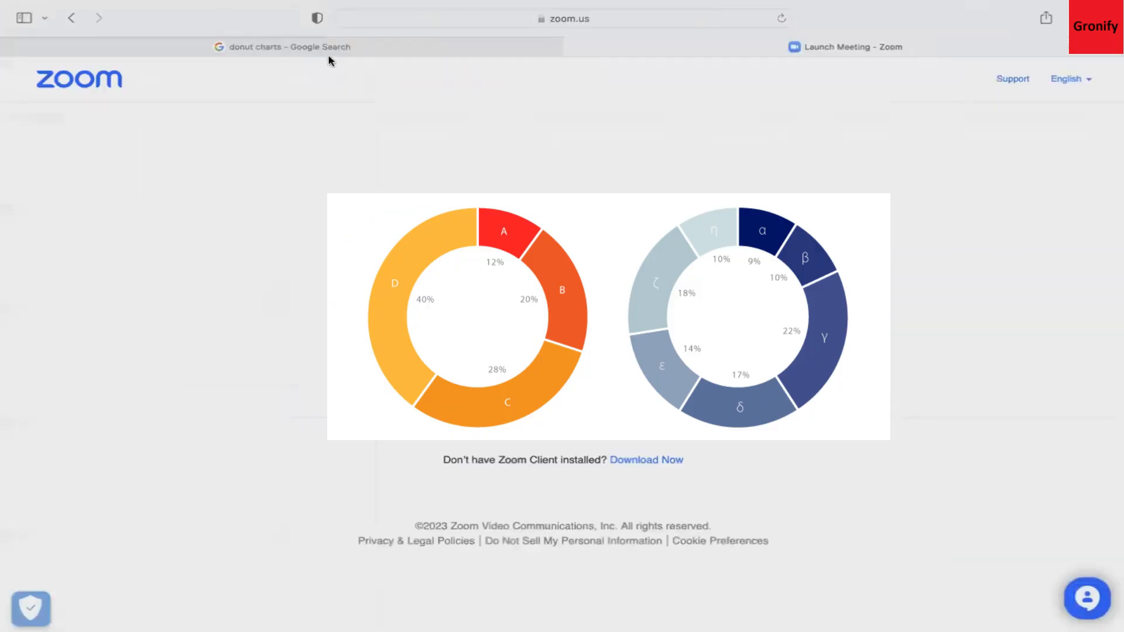
# Browse the Google image results for donut charts in Safari.
pyautogui.click(281, 47)
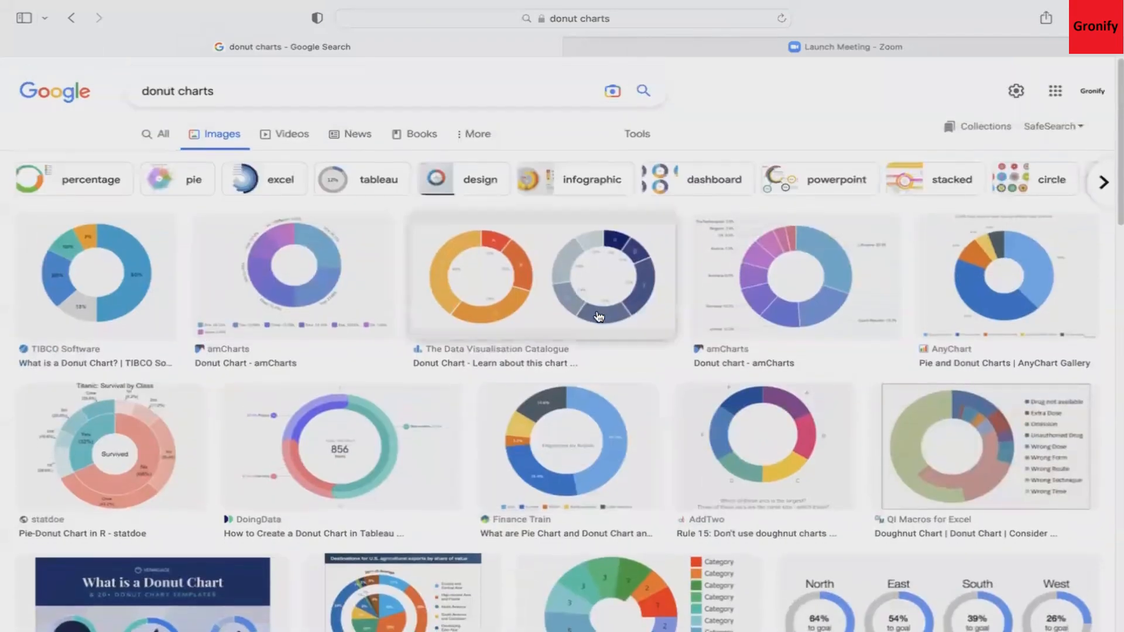
pyautogui.scroll(-3)
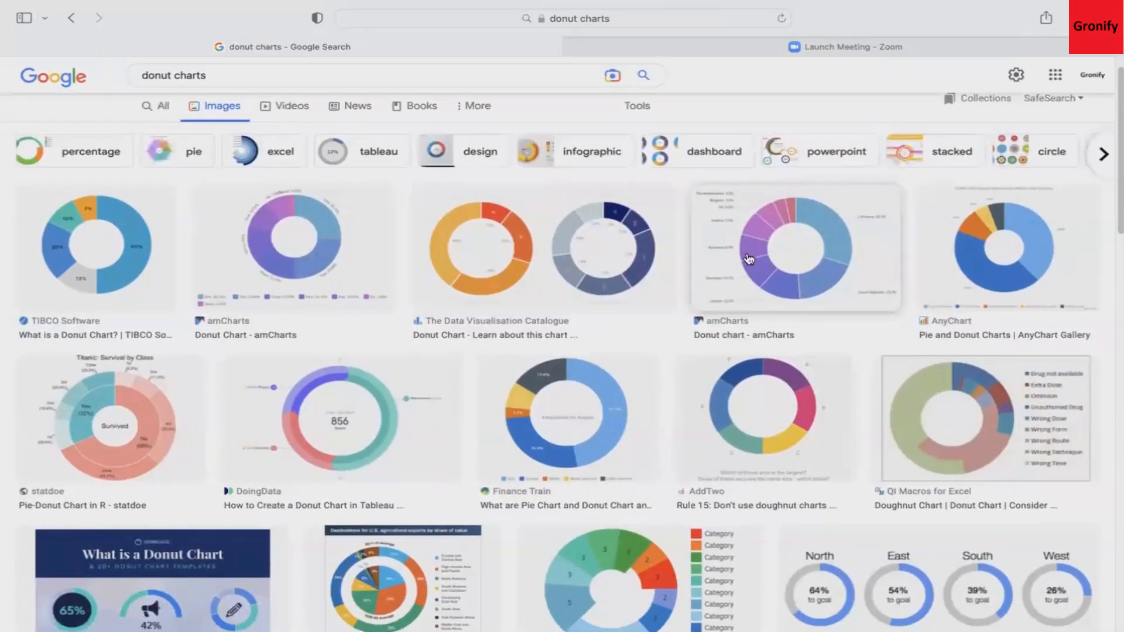
pyautogui.moveTo(554, 400)
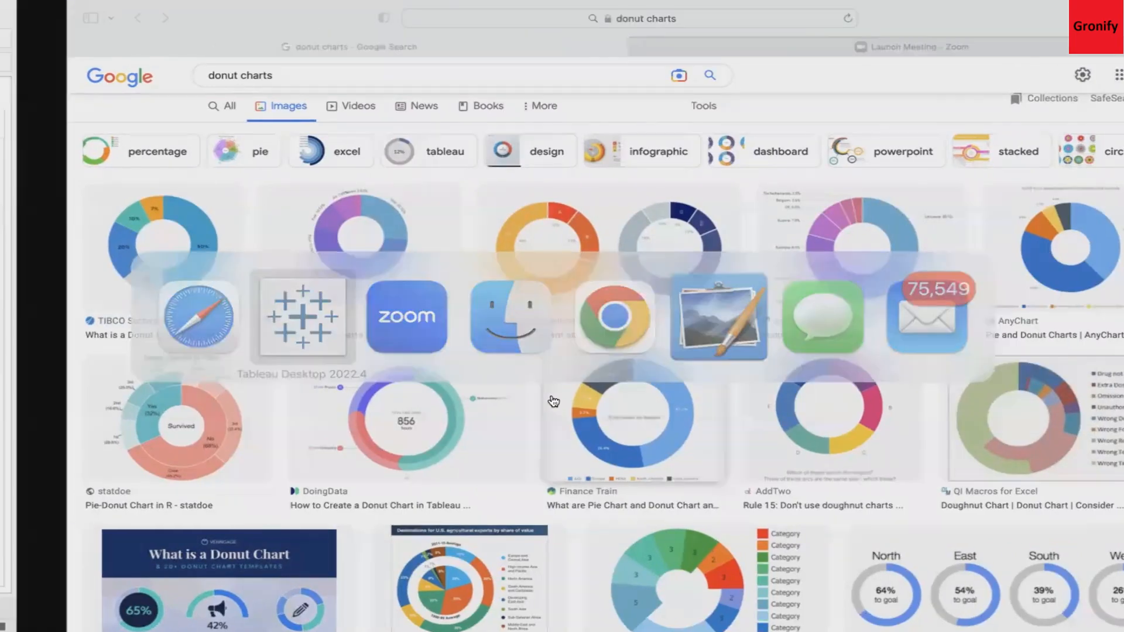
# Bring Tableau Desktop to the front, showing the empty Sheet 2.
pyautogui.click(302, 317)
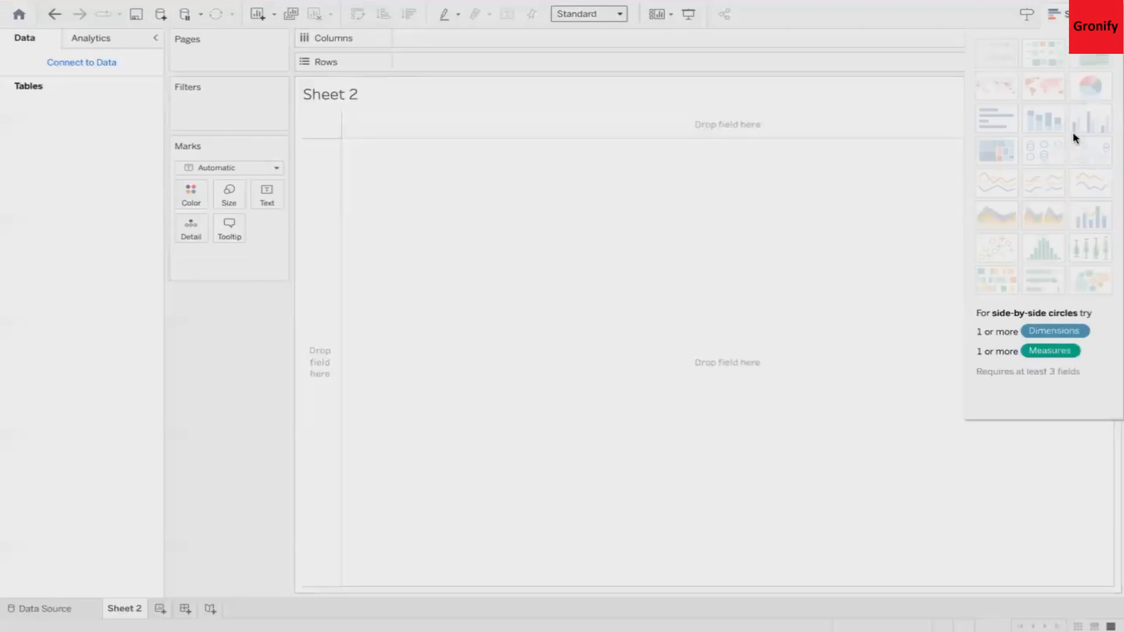
pyautogui.moveTo(1044, 121)
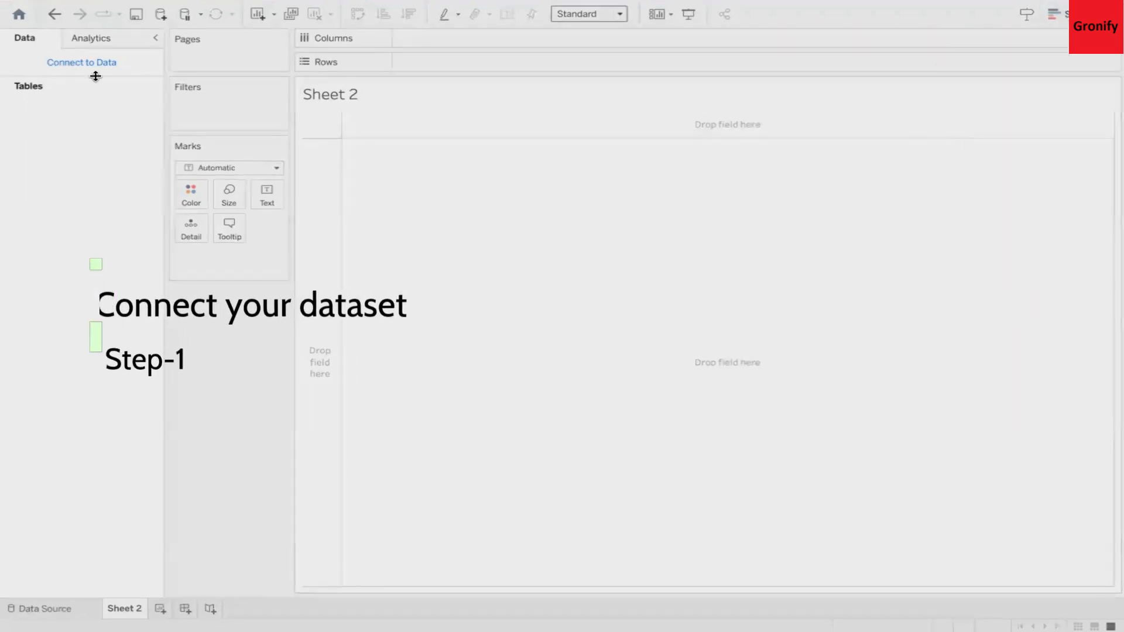
# Connect the Sample - Superstore Excel workbook and preview the Orders table.
pyautogui.click(81, 63)
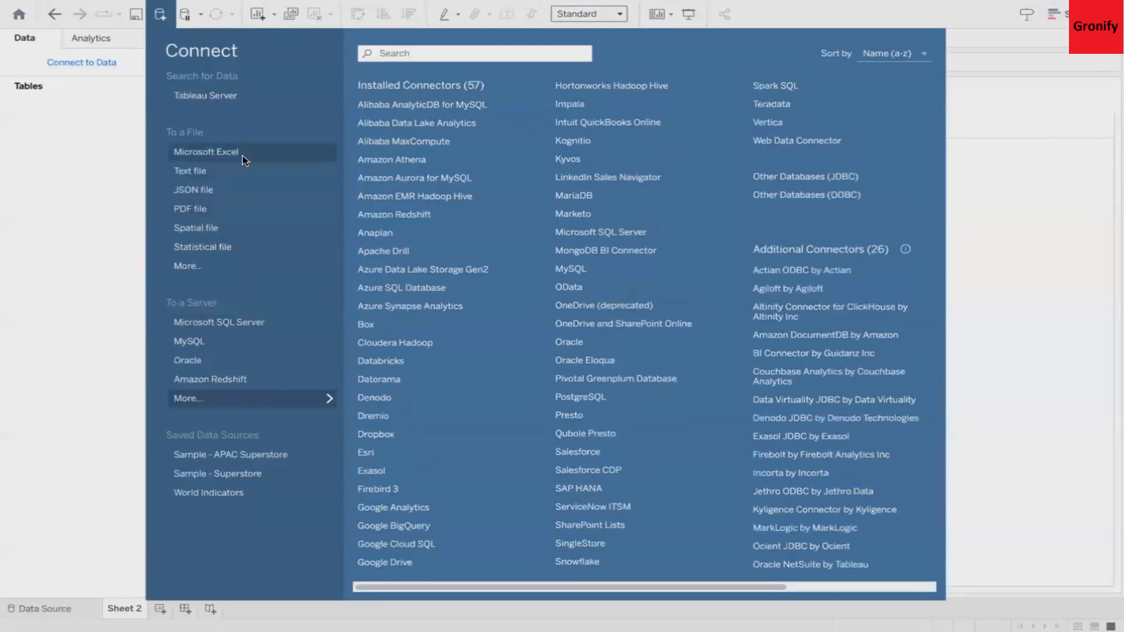
pyautogui.click(206, 151)
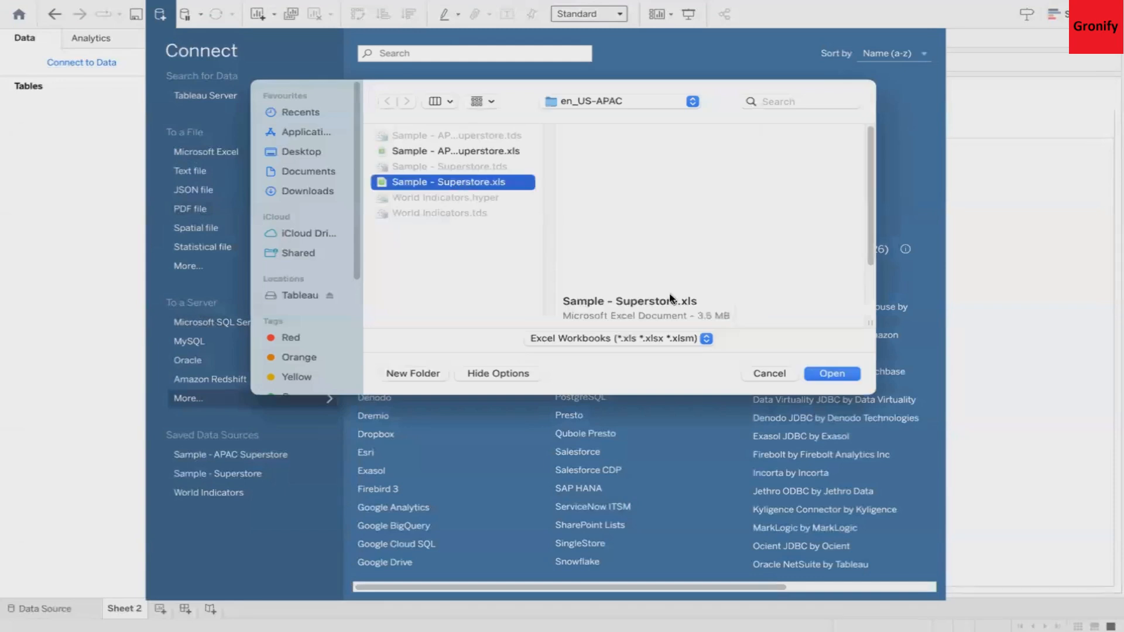
pyautogui.click(767, 374)
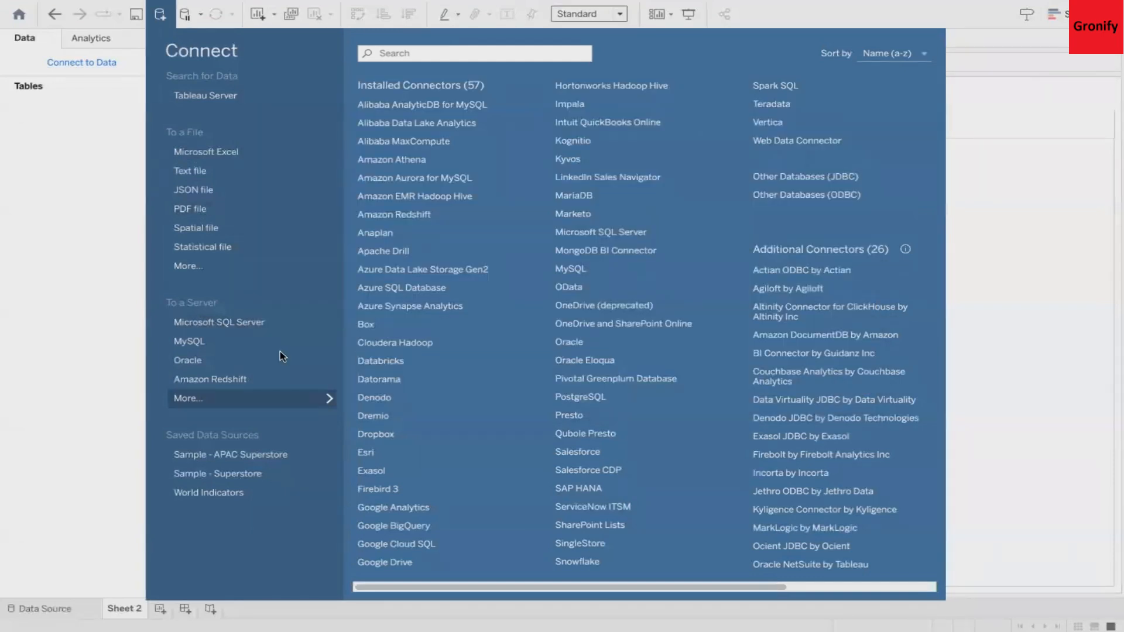
pyautogui.click(217, 473)
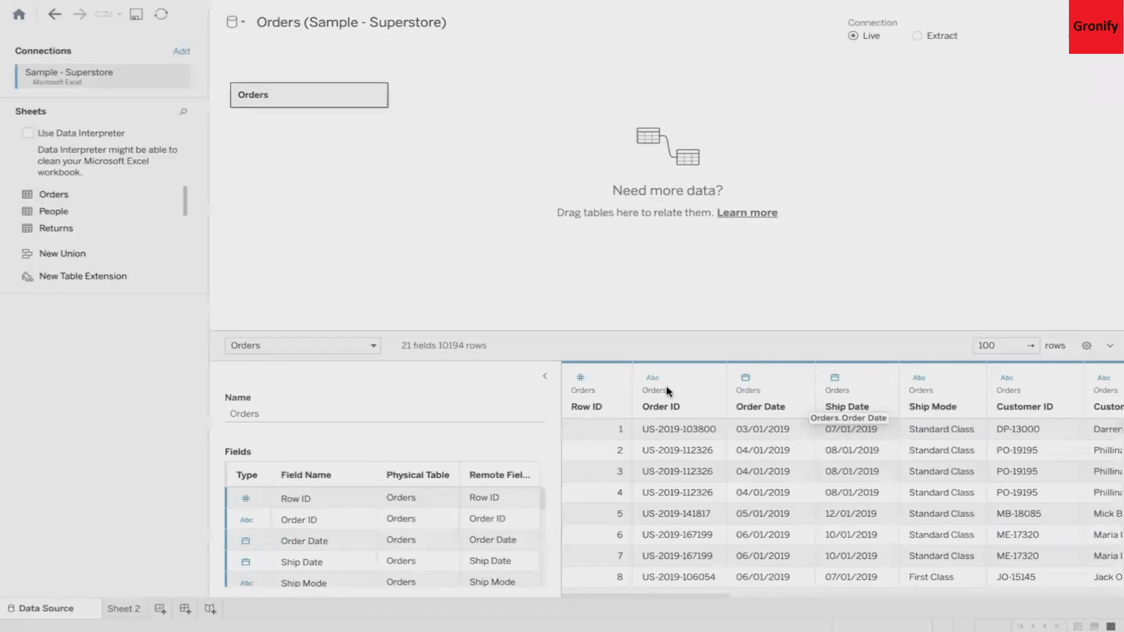
pyautogui.moveTo(857, 380)
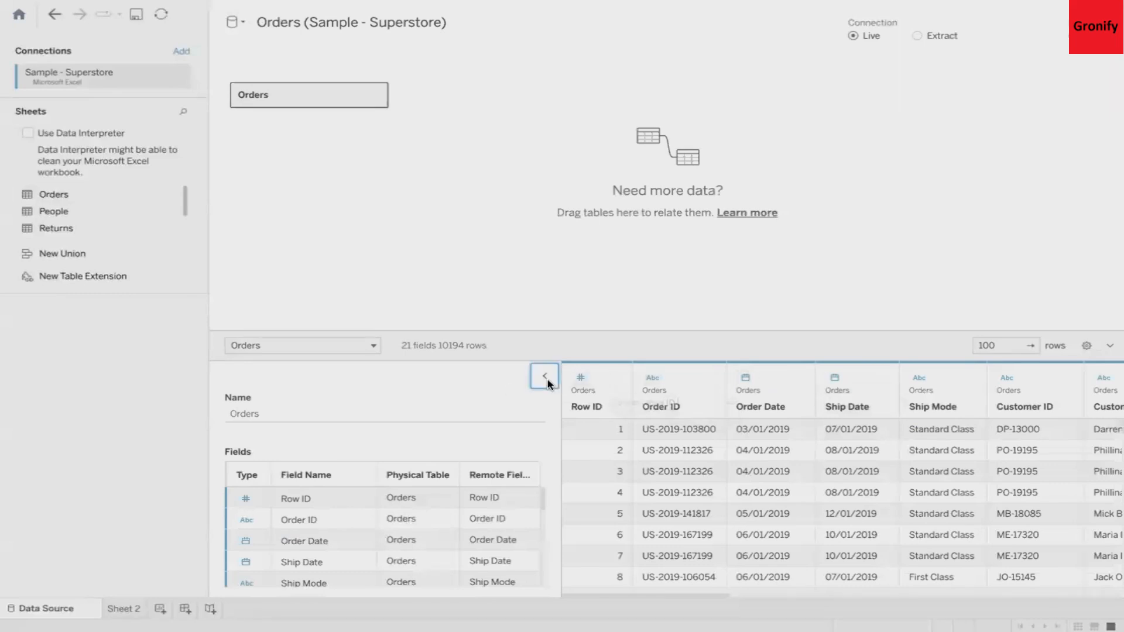
pyautogui.click(543, 376)
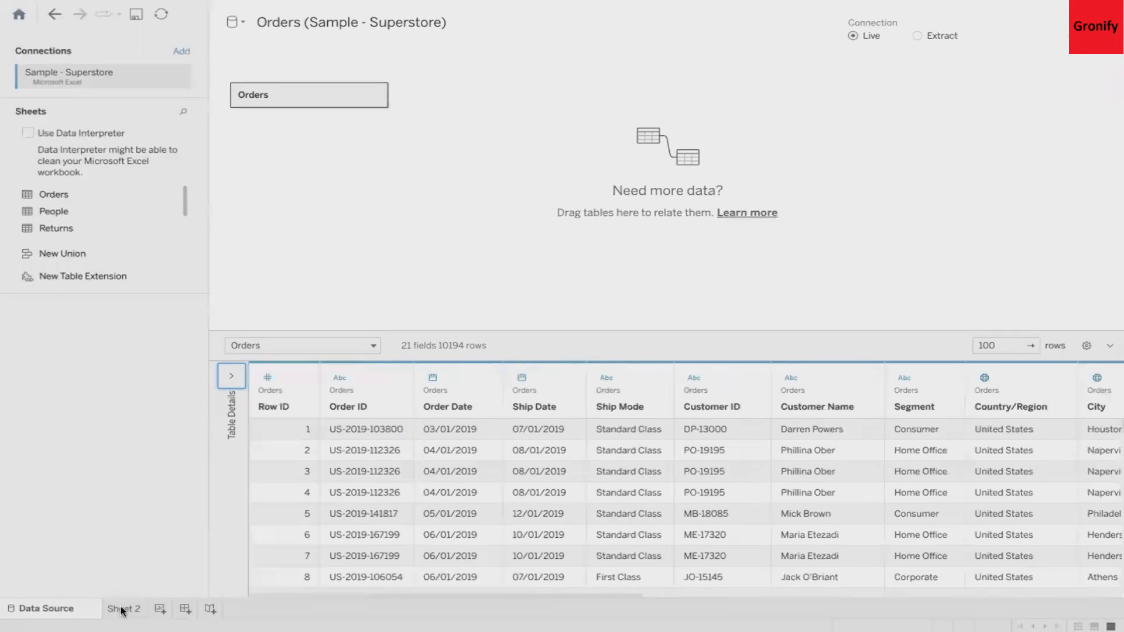
# On Sheet 2, create a calculated field with formula 1.
pyautogui.click(124, 609)
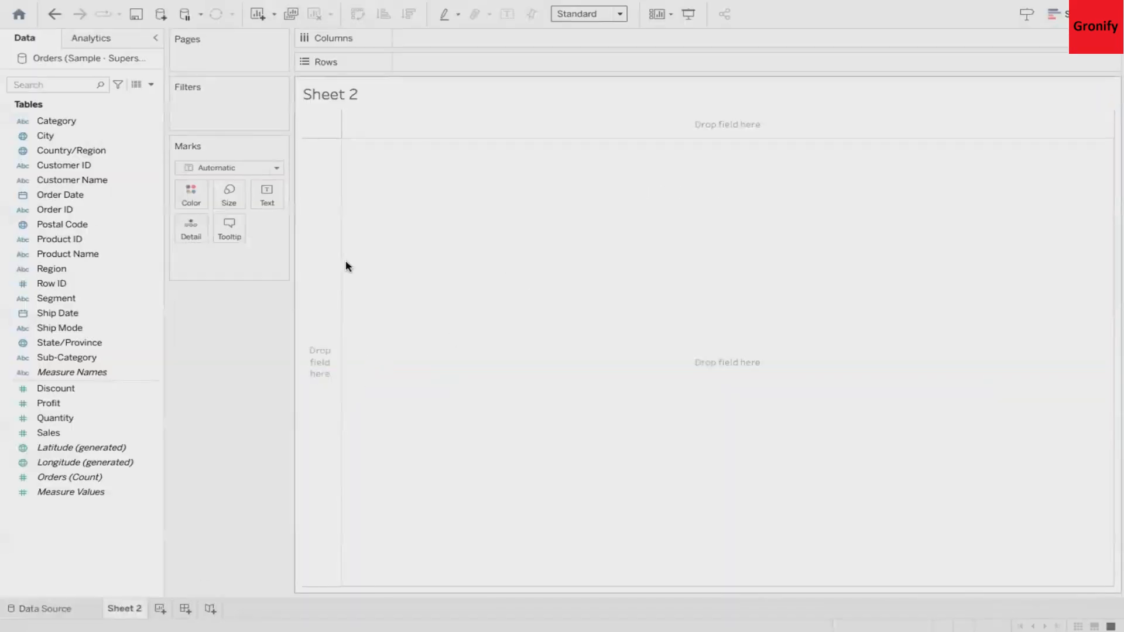
pyautogui.moveTo(380, 262)
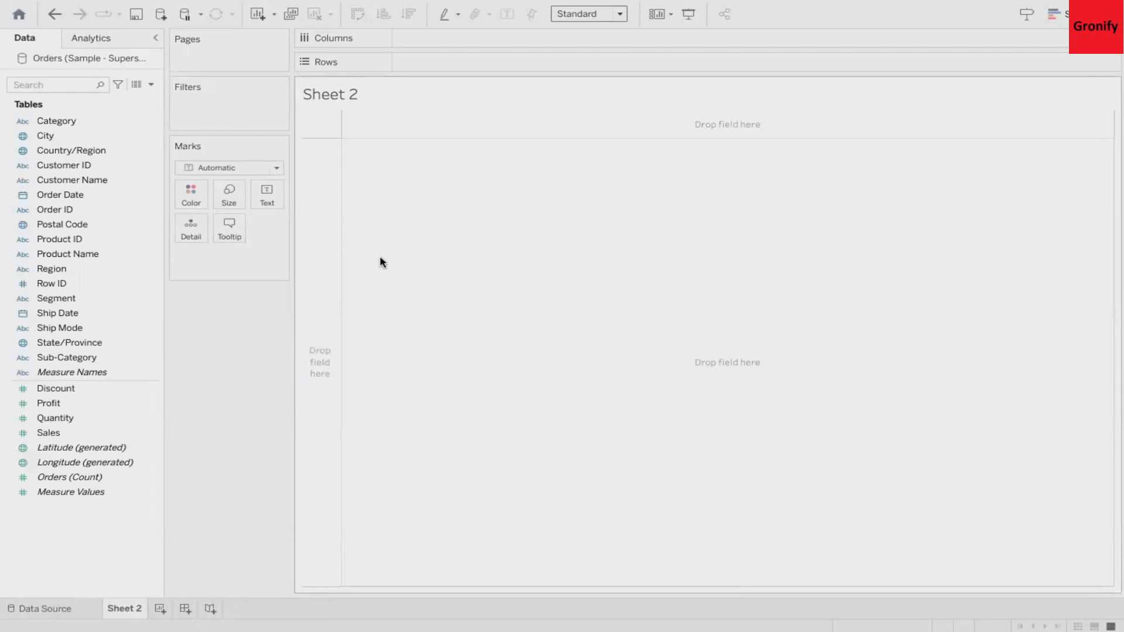
pyautogui.moveTo(157, 85)
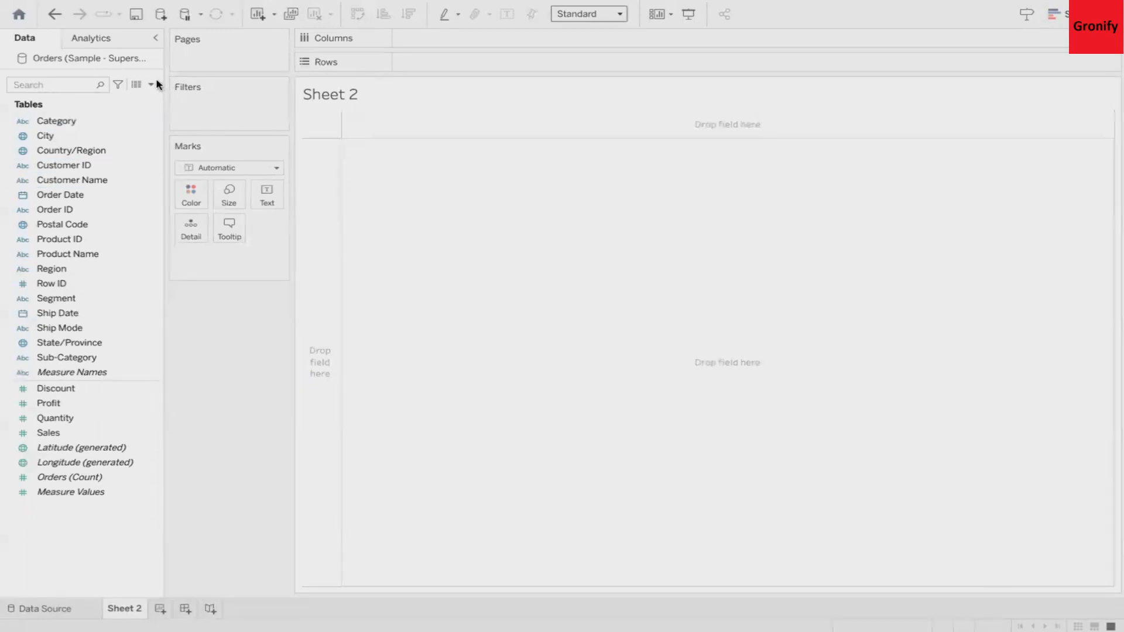
pyautogui.click(151, 84)
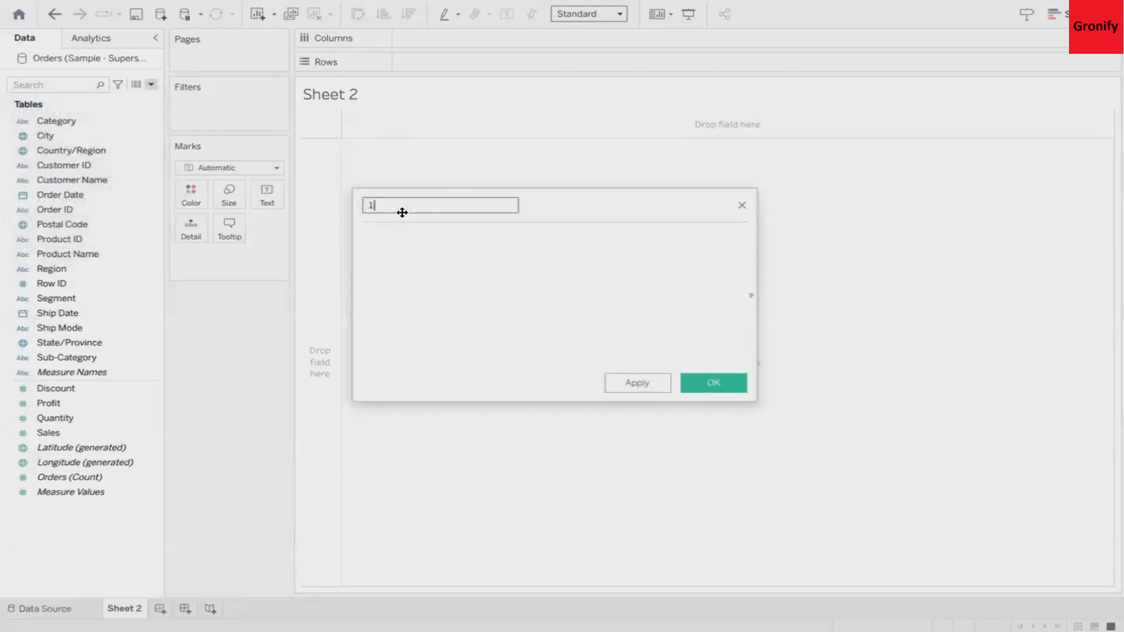
pyautogui.click(712, 383)
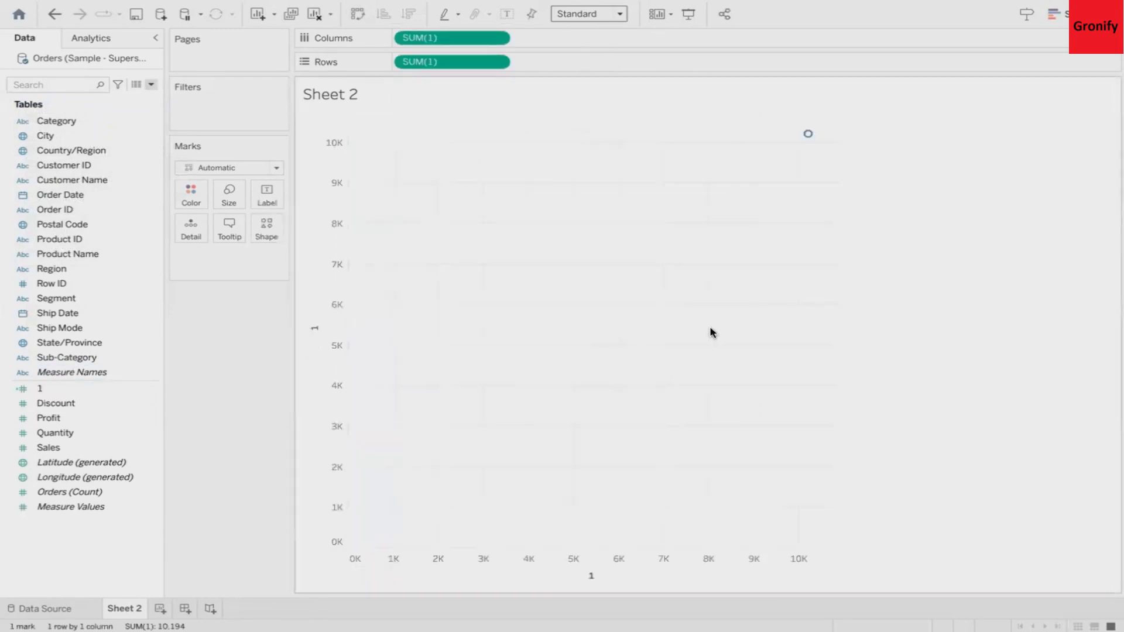
pyautogui.moveTo(537, 170)
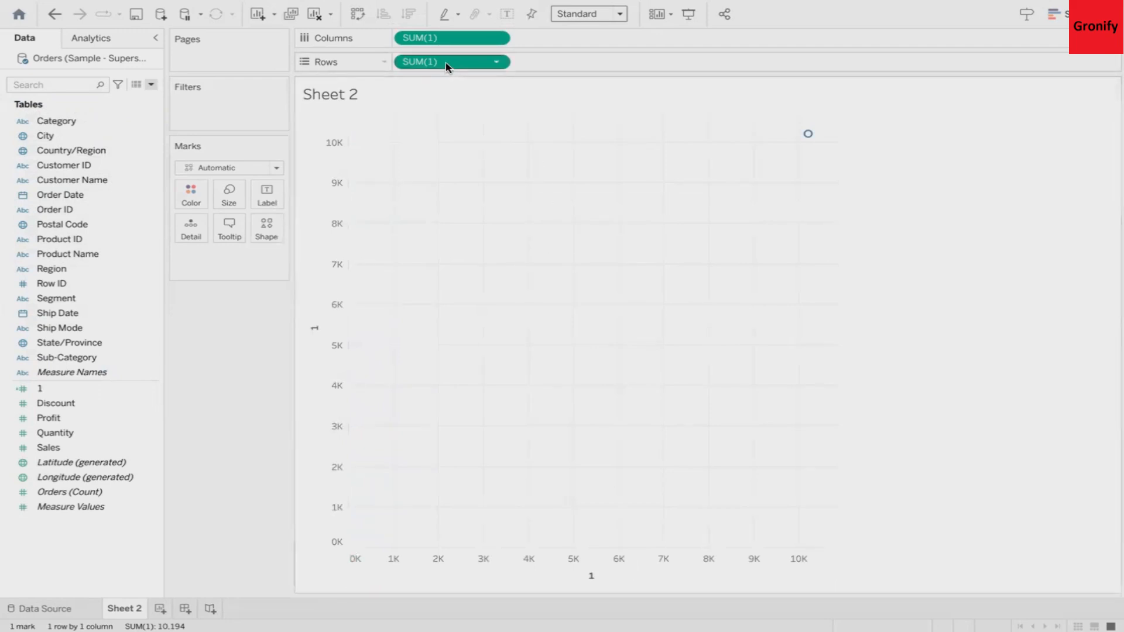
# Move the Rows SUM(1) to Columns and set both 1 pills to Attribute.
pyautogui.moveTo(452, 62); pyautogui.dragTo(559, 37)
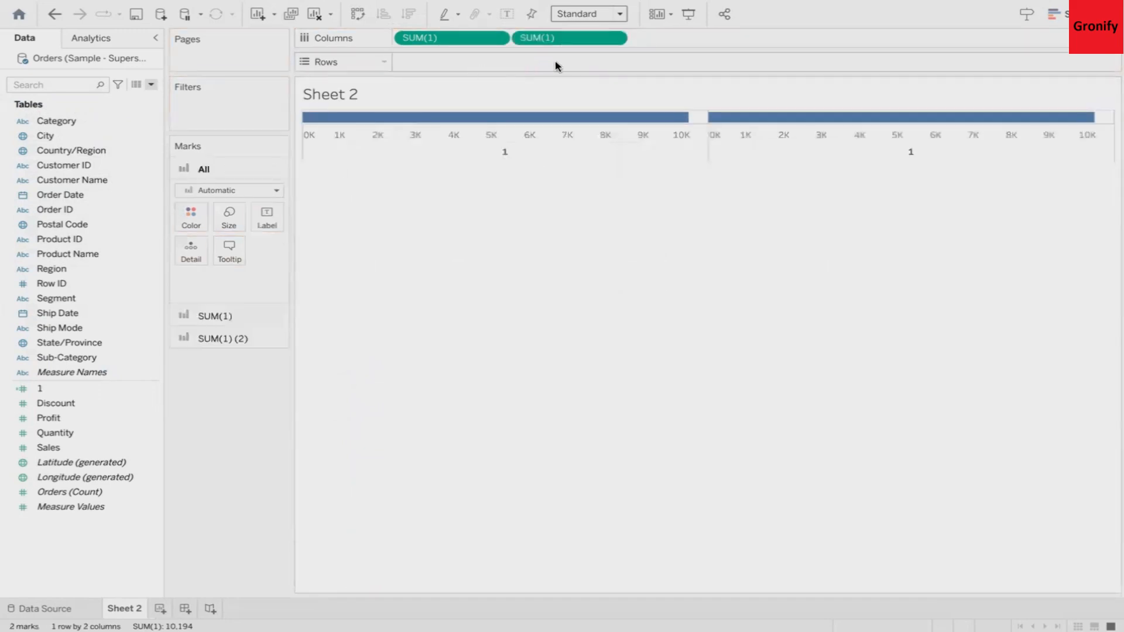
pyautogui.moveTo(579, 63)
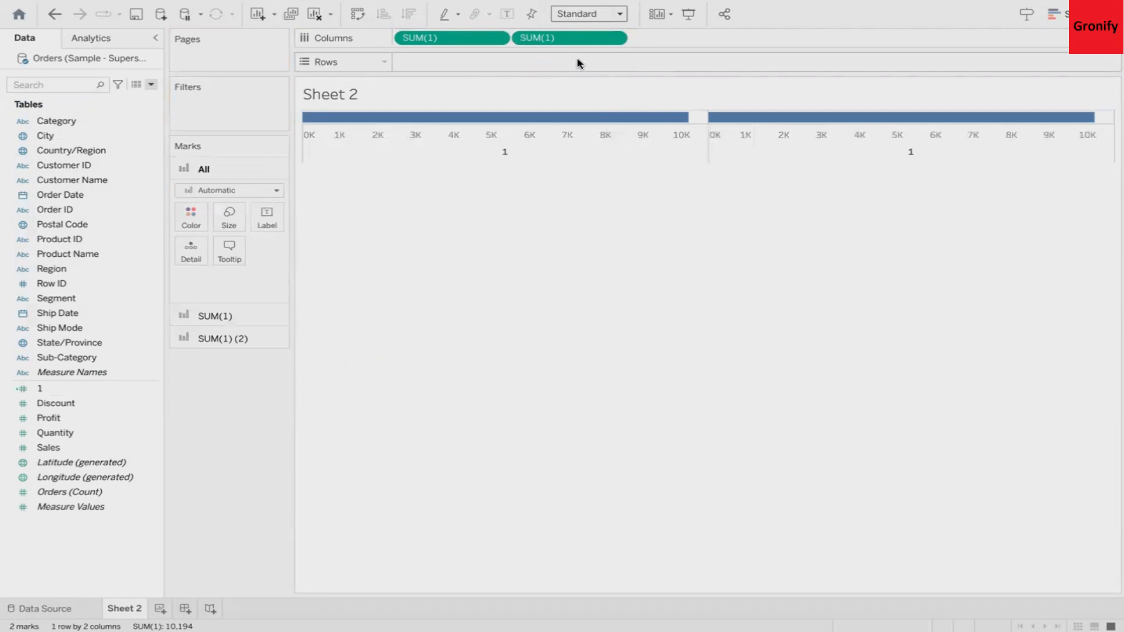
pyautogui.moveTo(540, 60)
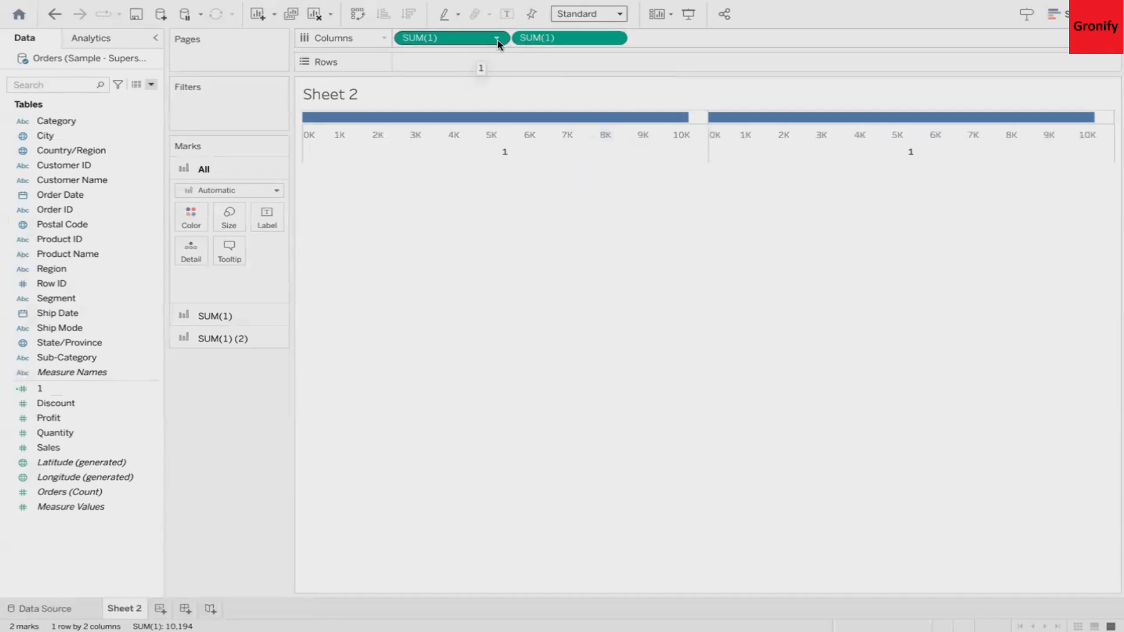
pyautogui.click(496, 38)
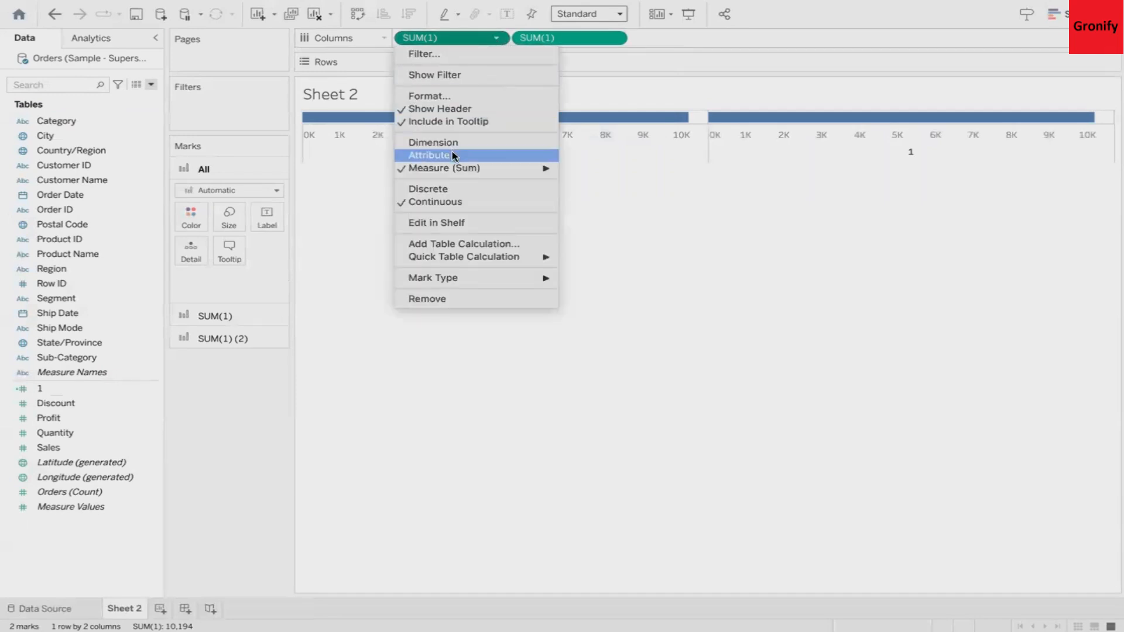
pyautogui.click(431, 155)
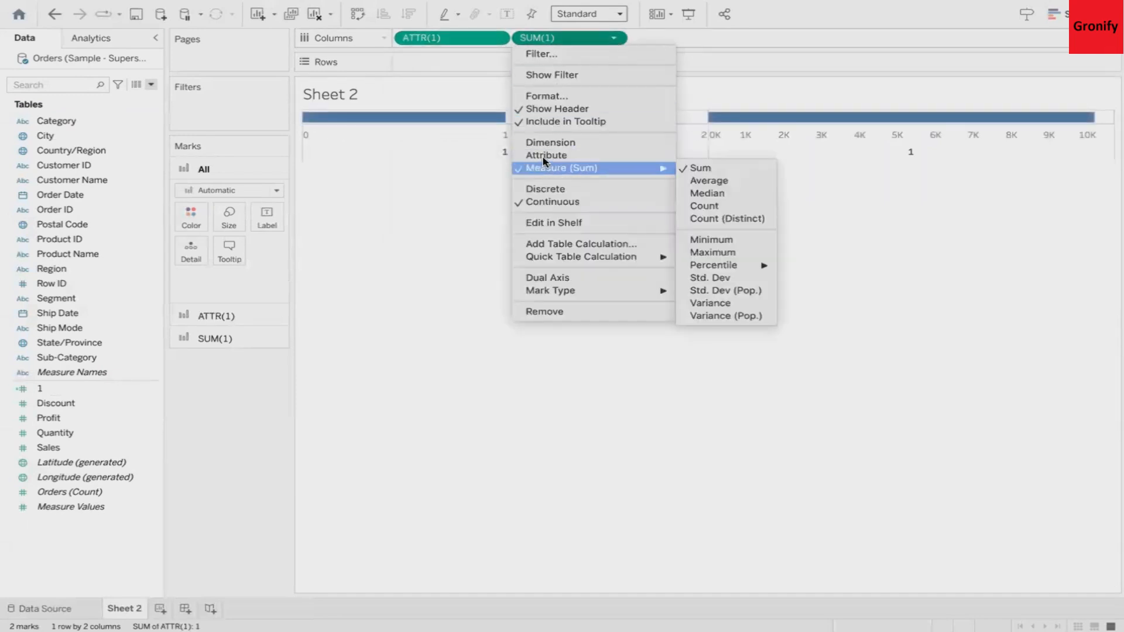
pyautogui.click(546, 155)
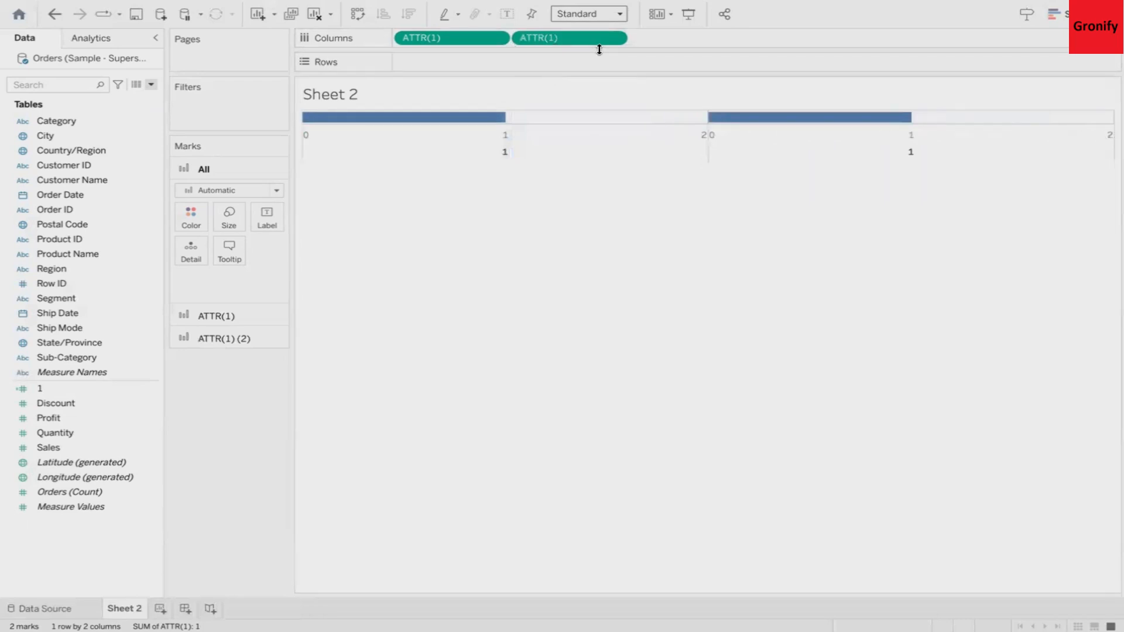
pyautogui.moveTo(618, 48)
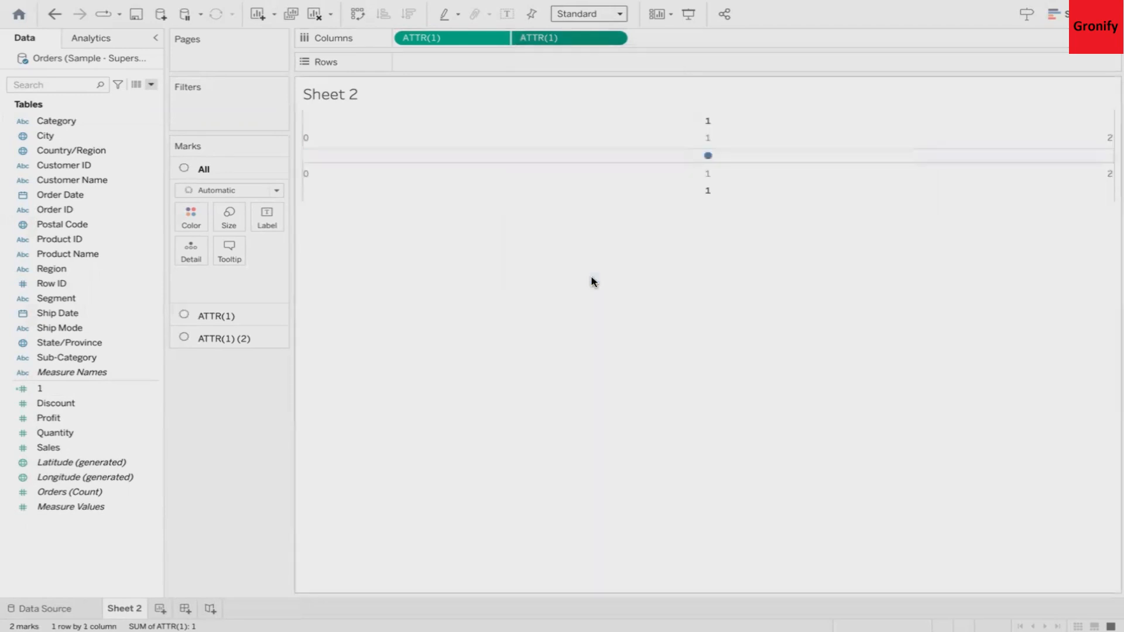
pyautogui.moveTo(642, 79)
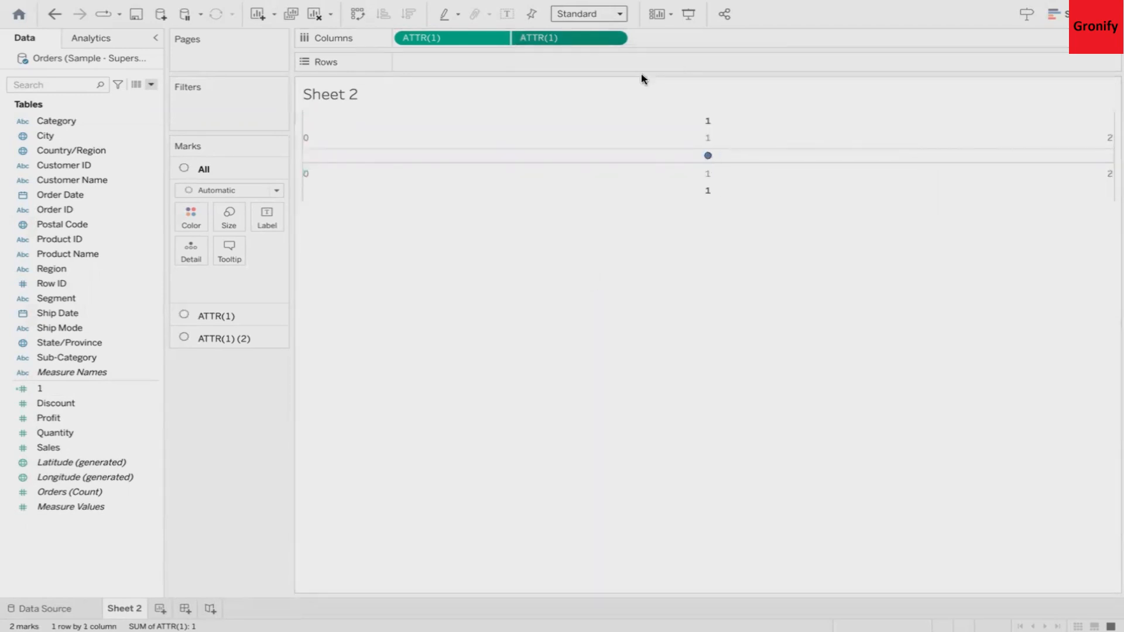
# Fit the sheet to Entire View and change All marks to Pie.
pyautogui.click(584, 14)
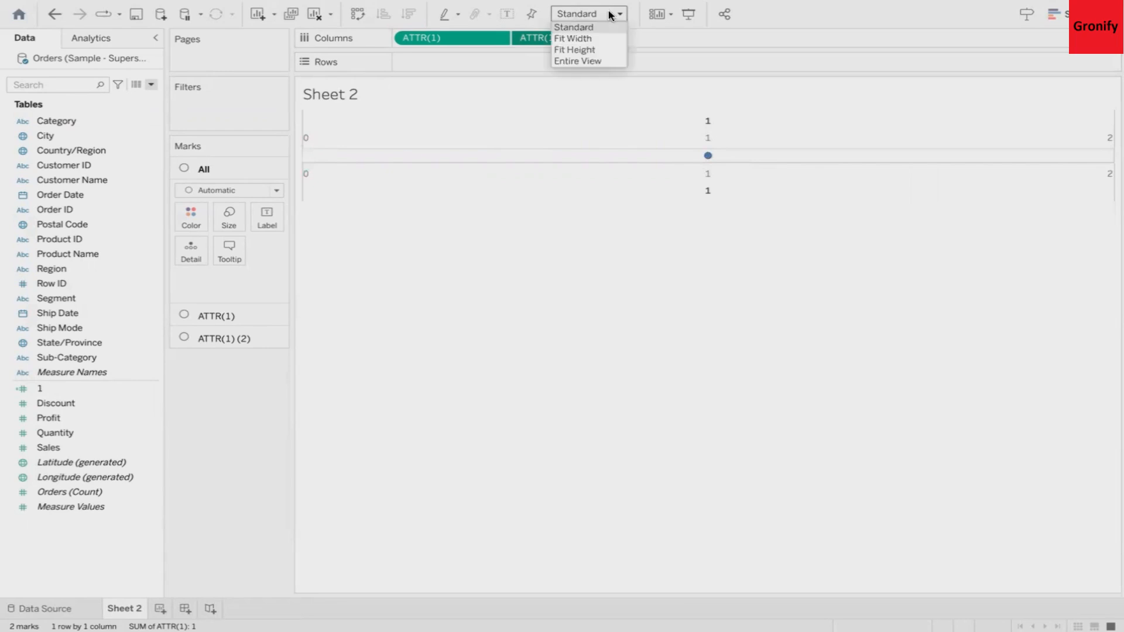
pyautogui.click(576, 61)
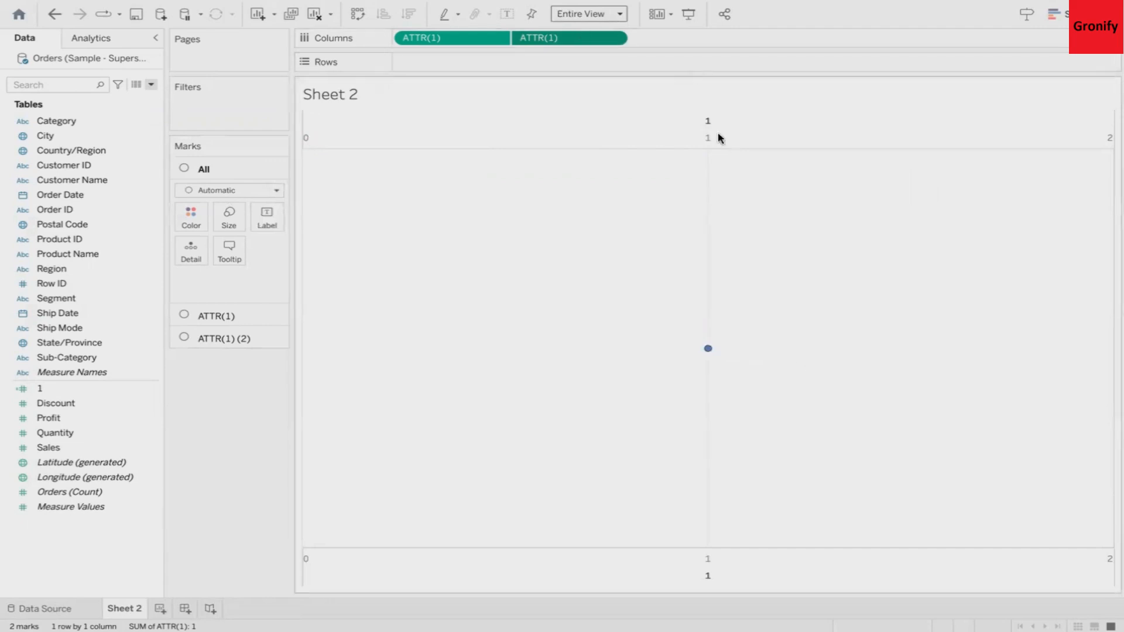
pyautogui.moveTo(370, 255)
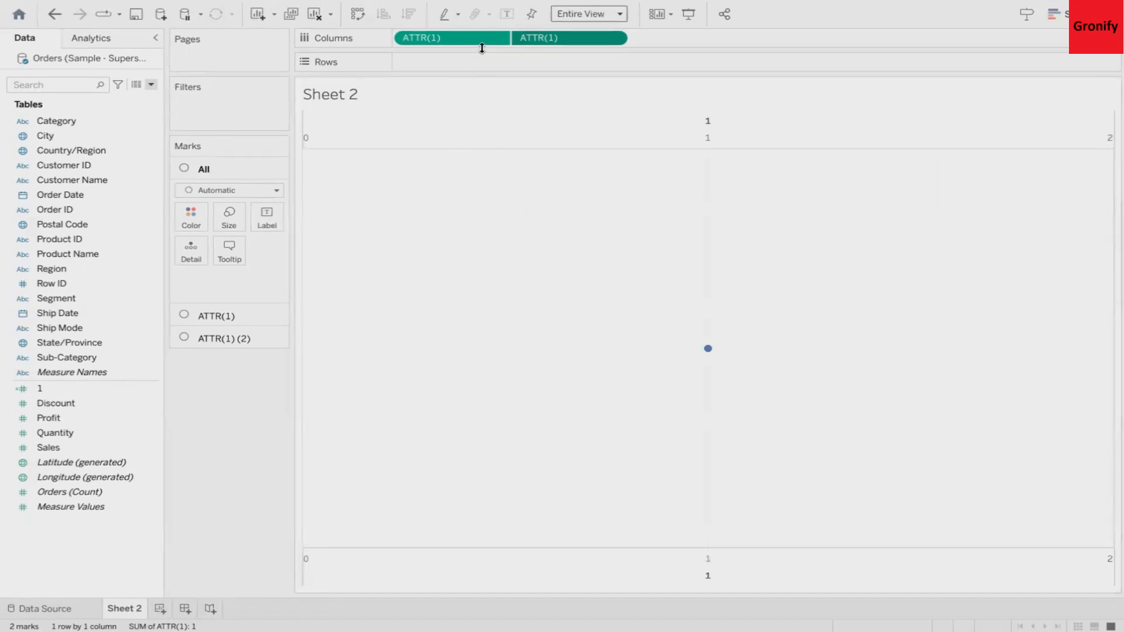
pyautogui.moveTo(293, 321)
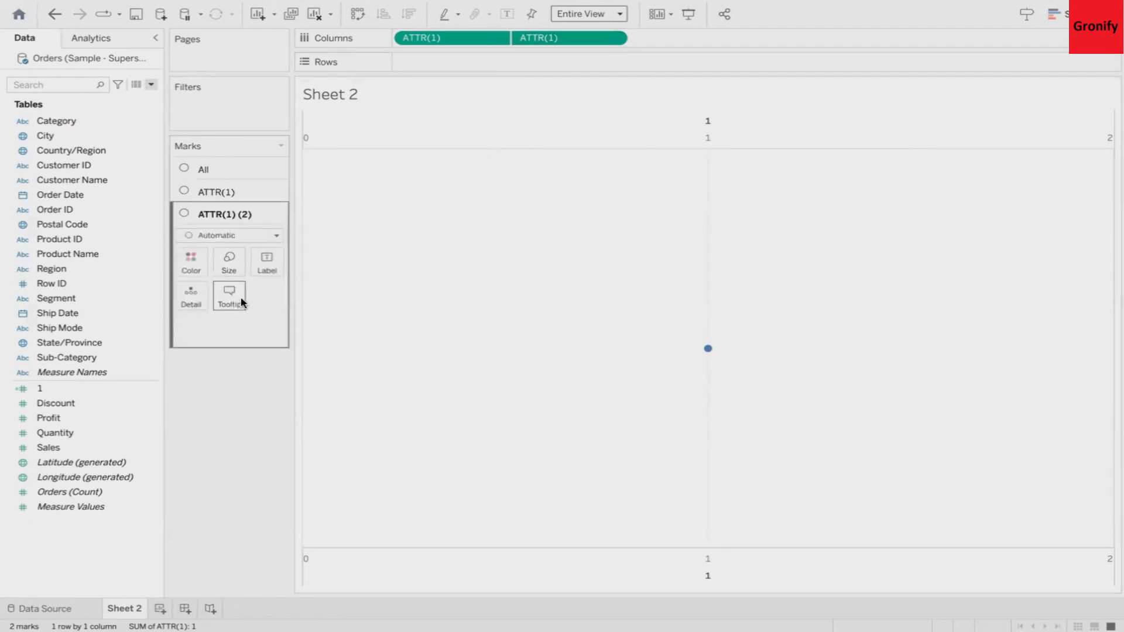
pyautogui.click(203, 169)
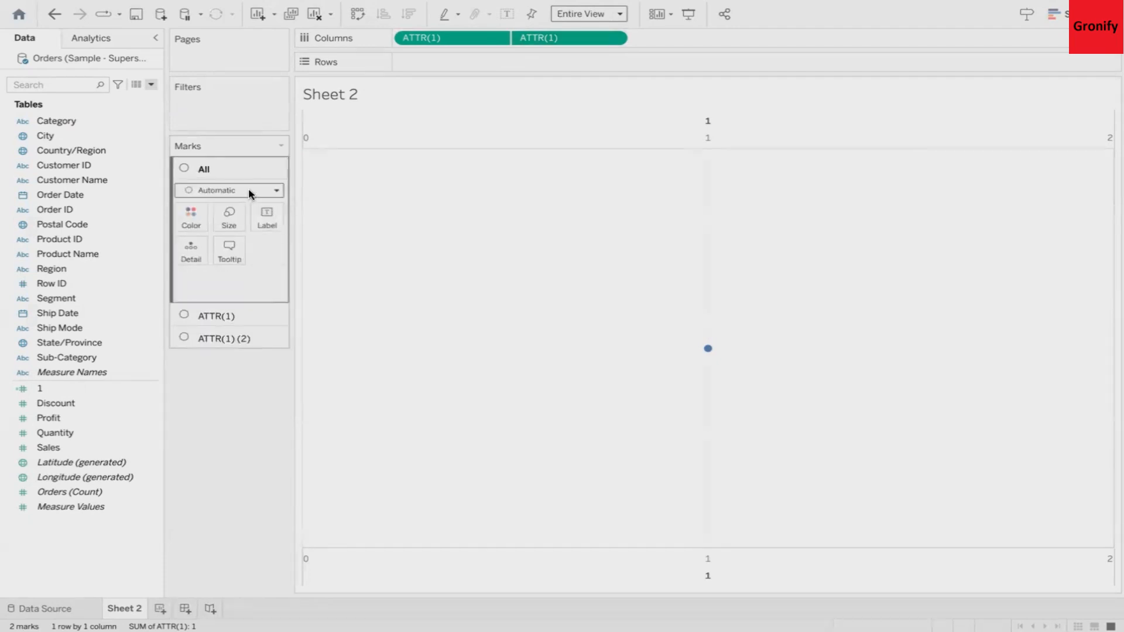
pyautogui.click(228, 189)
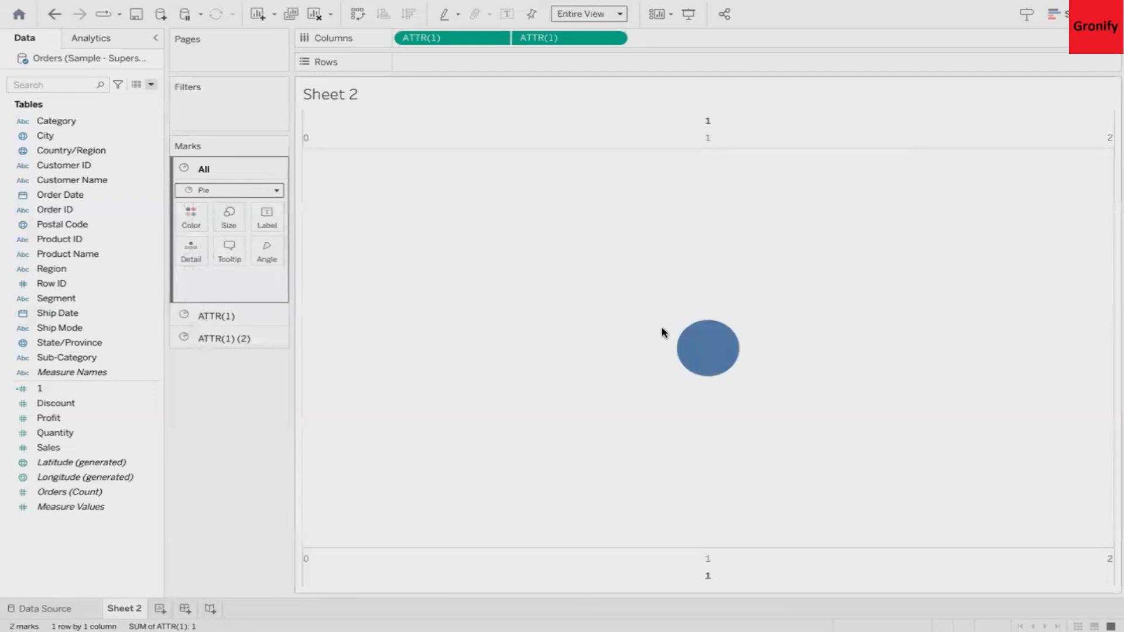
pyautogui.moveTo(699, 351)
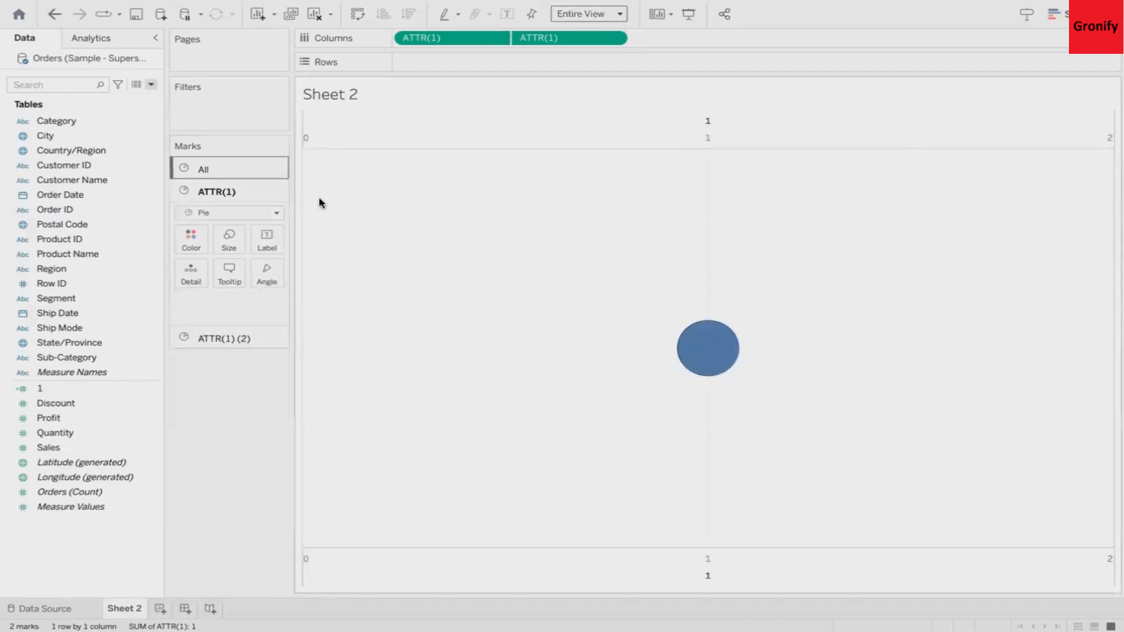
# Enlarge the outer ATTR(1) pie and colour the smaller inner pie light grey.
pyautogui.click(229, 240)
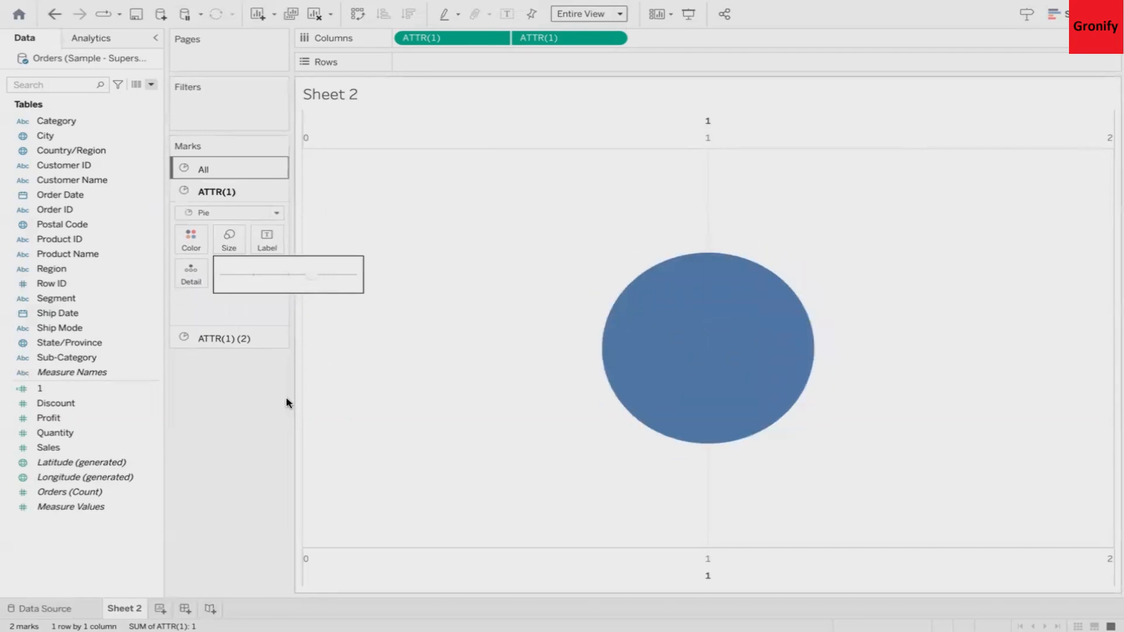
pyautogui.click(223, 338)
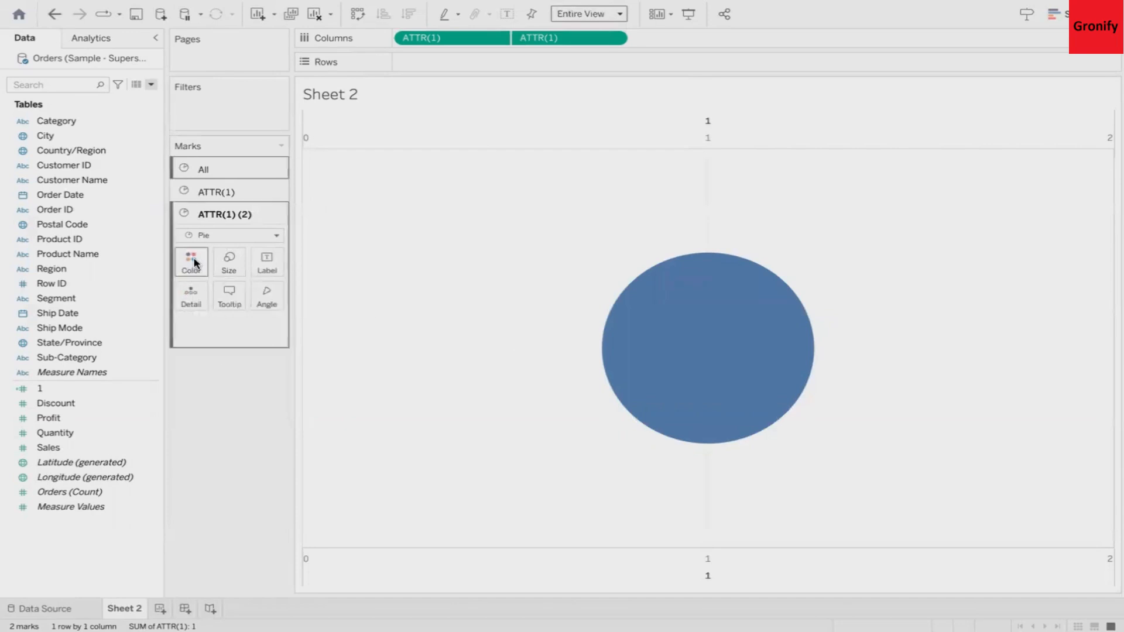
pyautogui.click(191, 261)
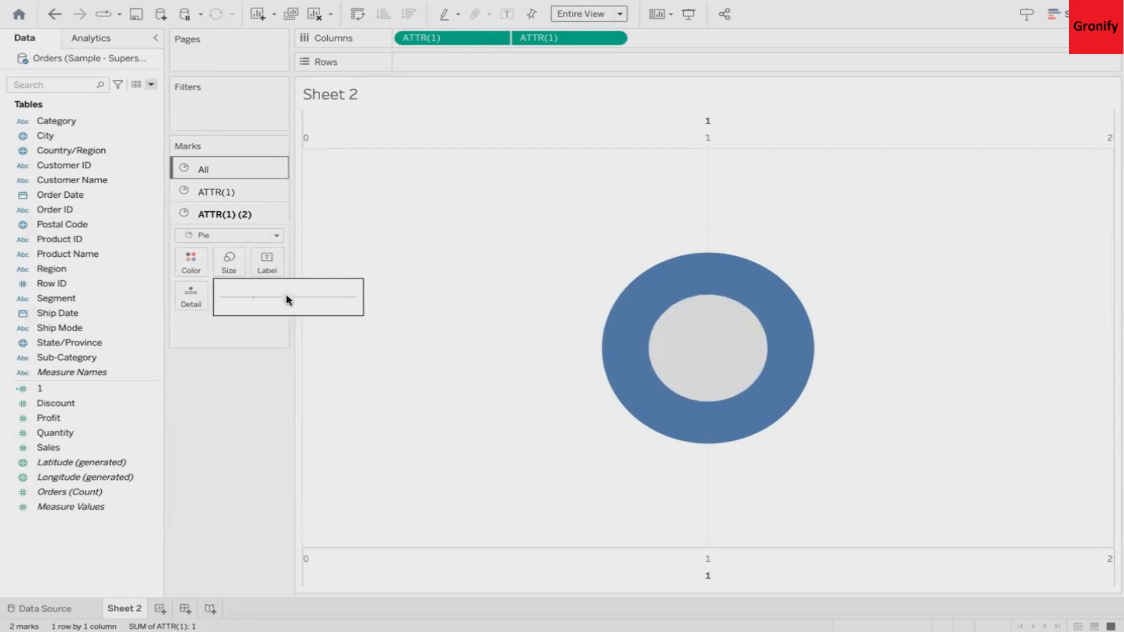
pyautogui.moveTo(641, 317)
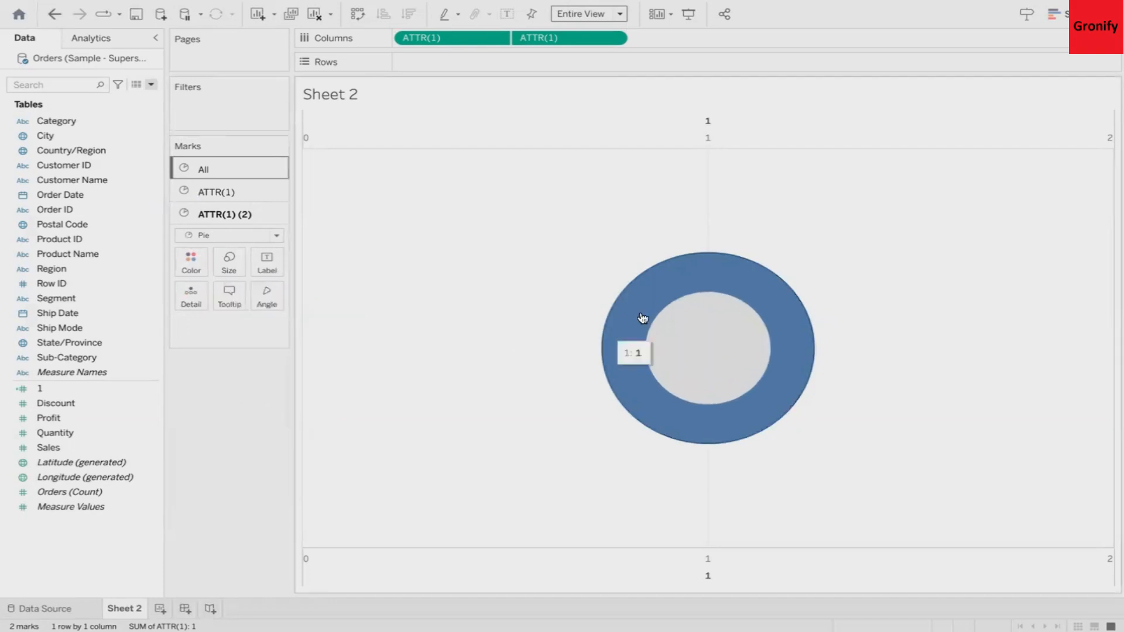
pyautogui.moveTo(307, 287)
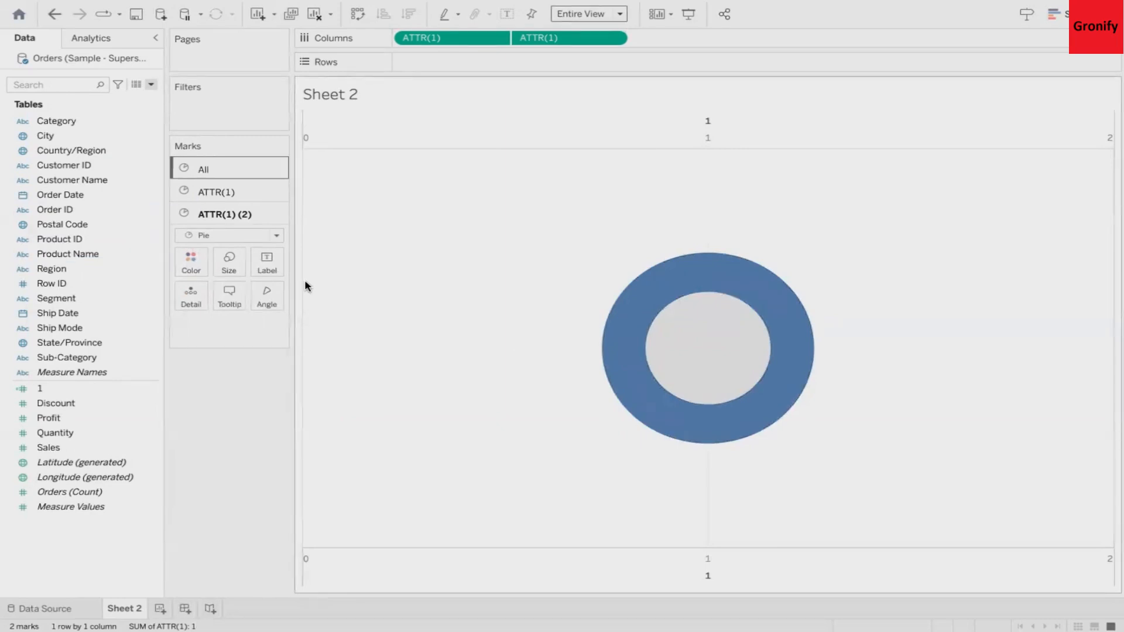
# Colour the ATTR(1) outer ring by Region into Central, East, South and West slices.
pyautogui.click(217, 191)
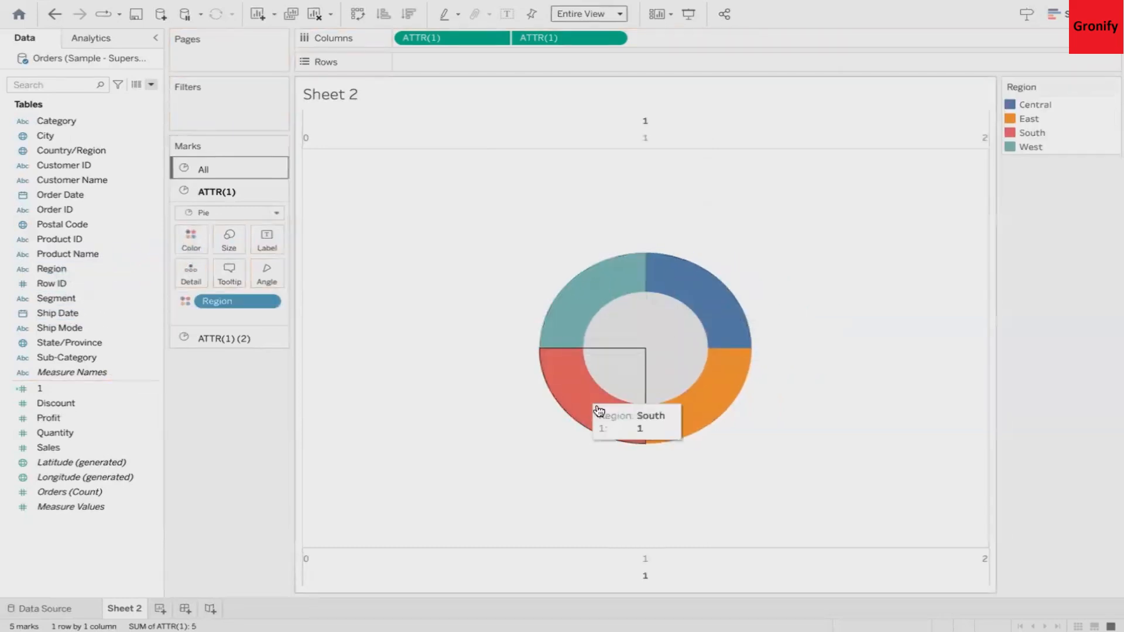
pyautogui.moveTo(680, 396)
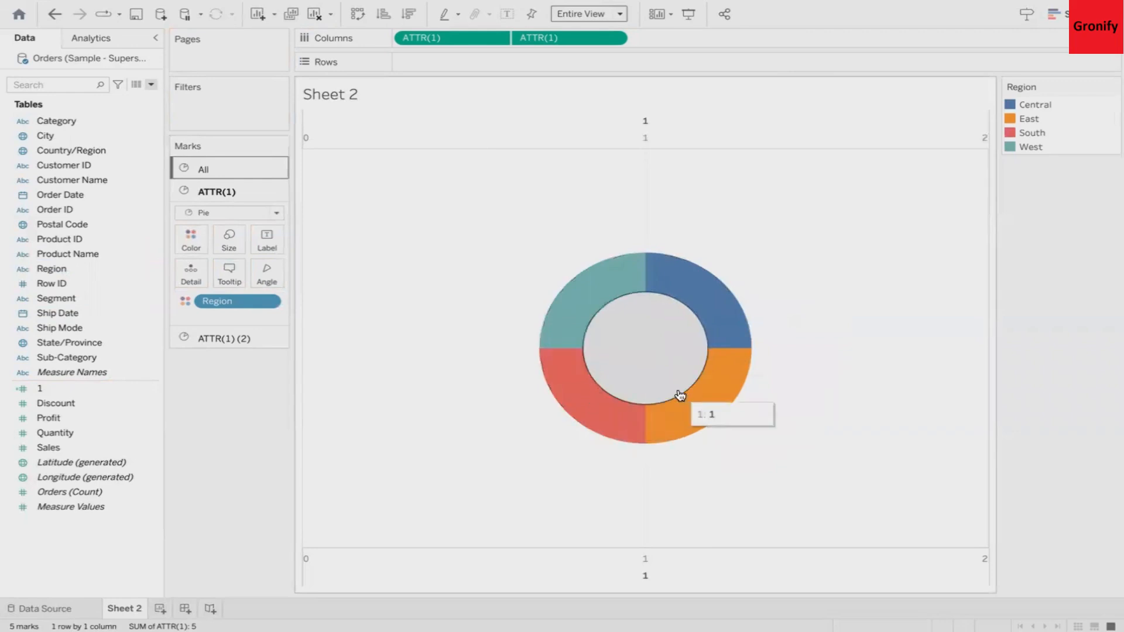
pyautogui.moveTo(1116, 131)
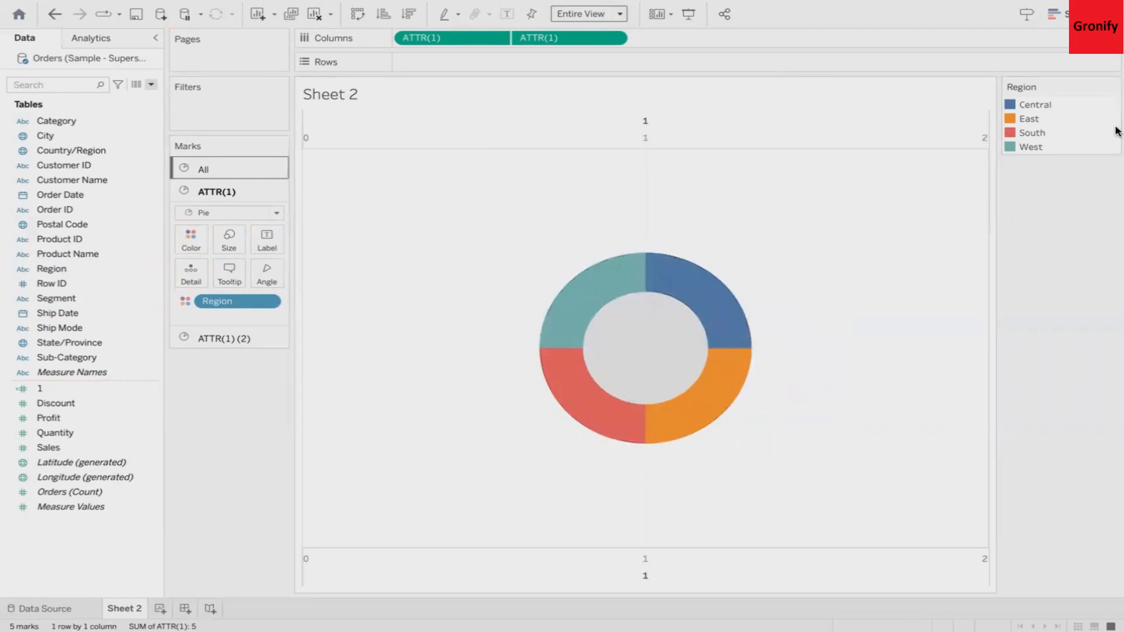
# Apply the Blue-Teal palette to the Region legend colours.
pyautogui.click(1112, 87)
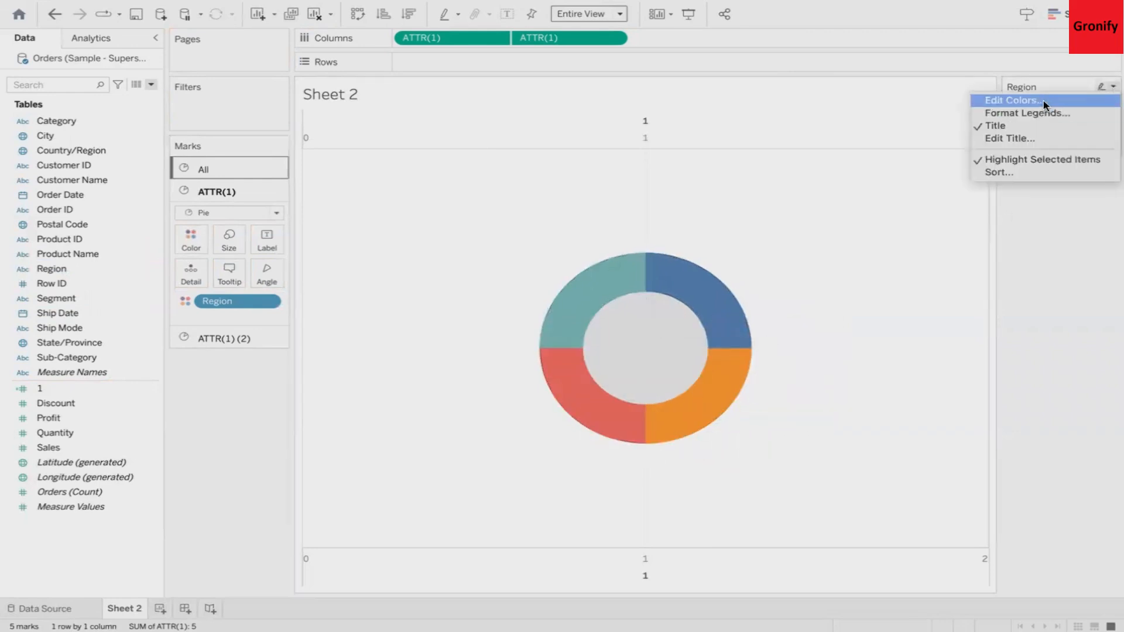
pyautogui.click(1011, 100)
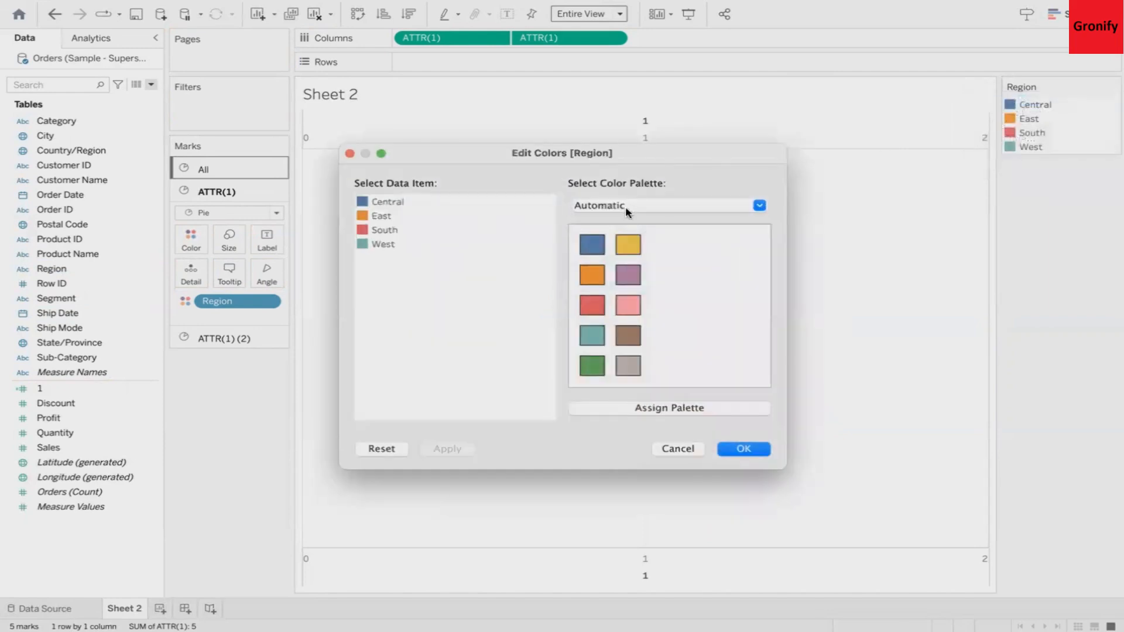
pyautogui.click(758, 205)
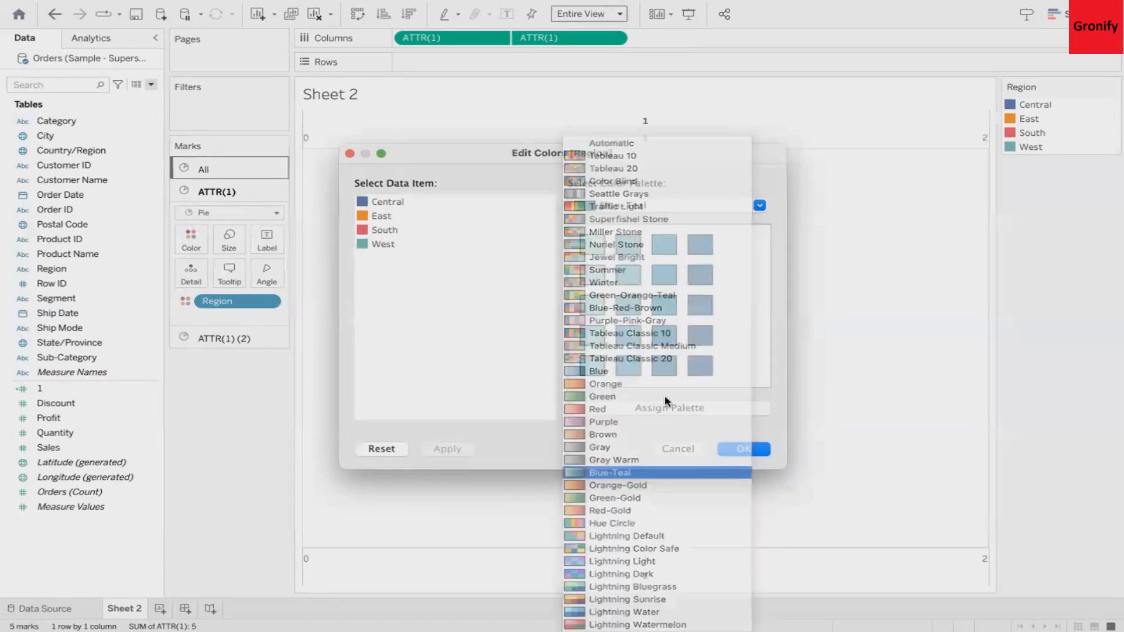
pyautogui.click(609, 473)
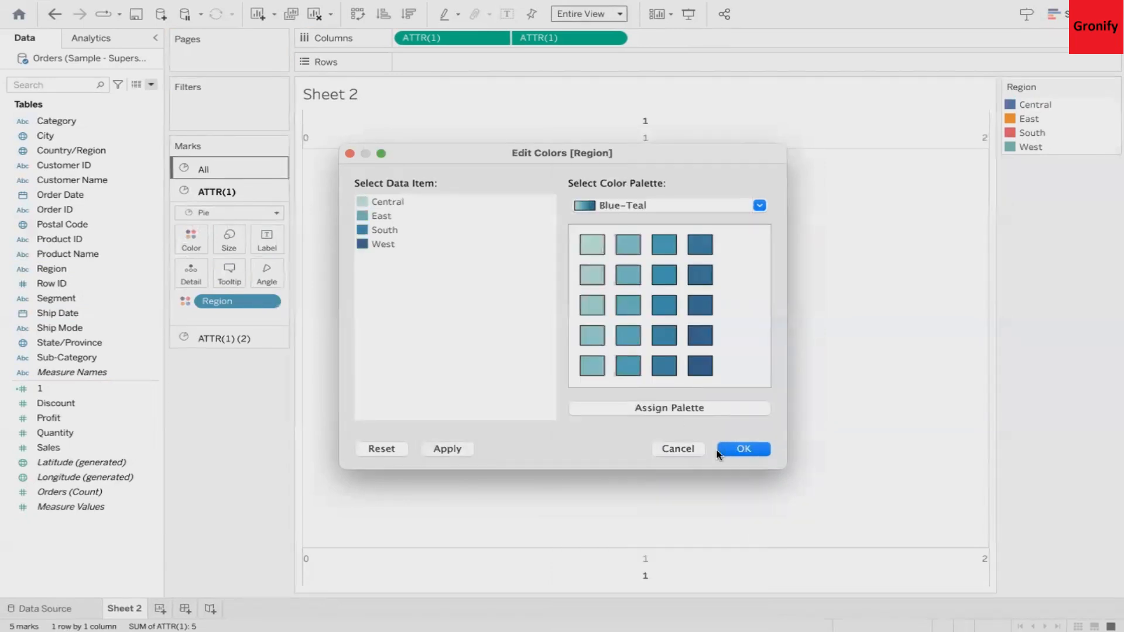
pyautogui.click(743, 449)
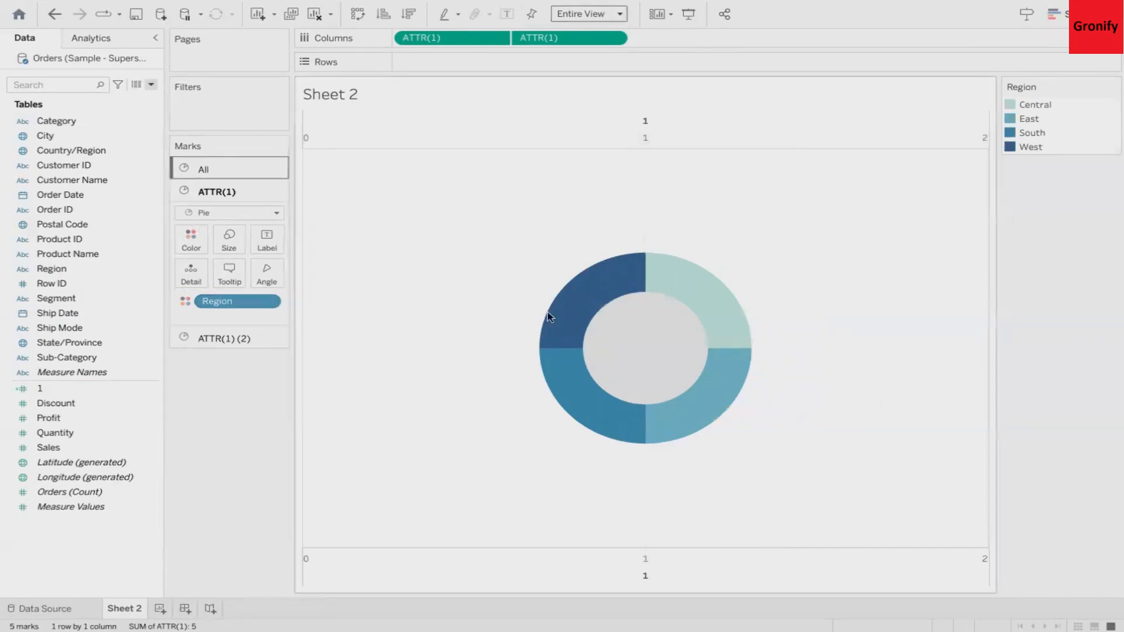
pyautogui.moveTo(719, 341)
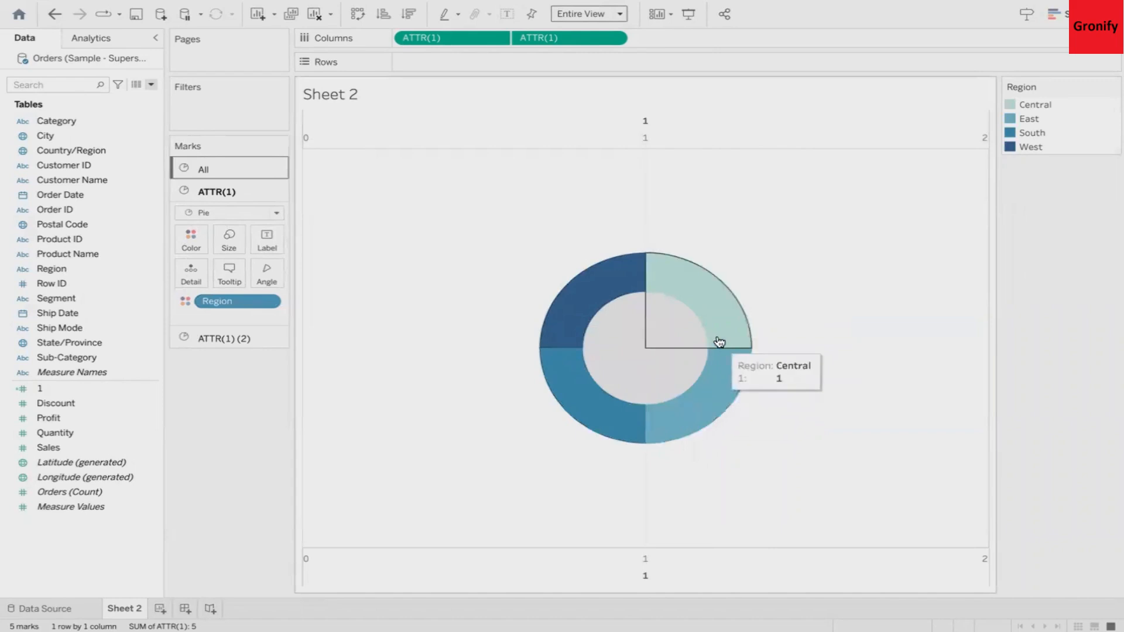
pyautogui.moveTo(641, 410)
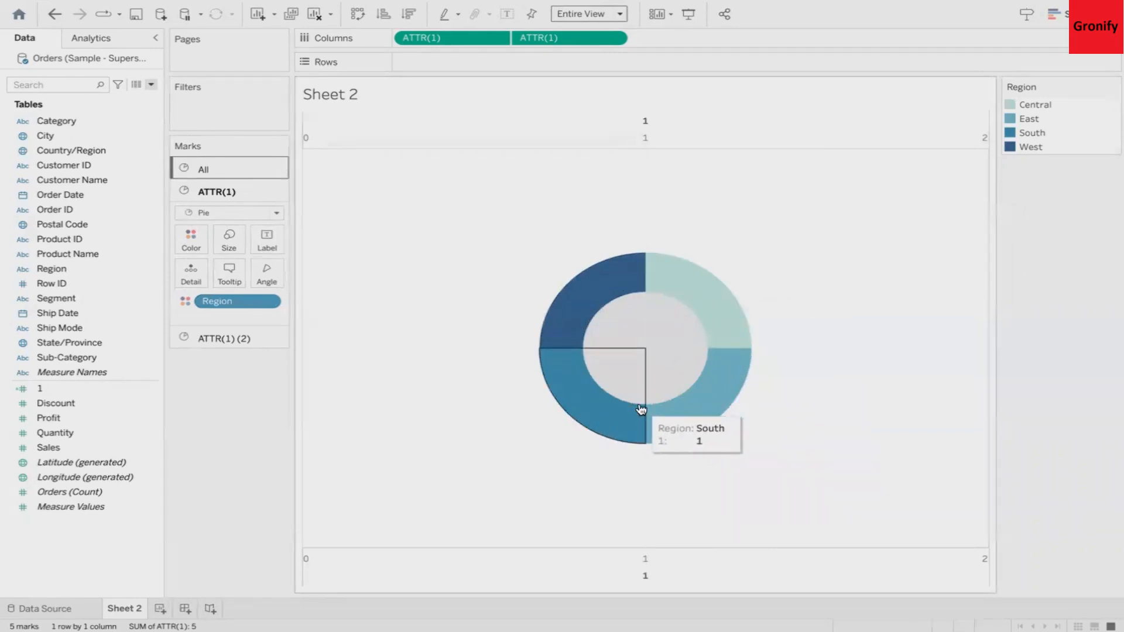
pyautogui.moveTo(690, 396)
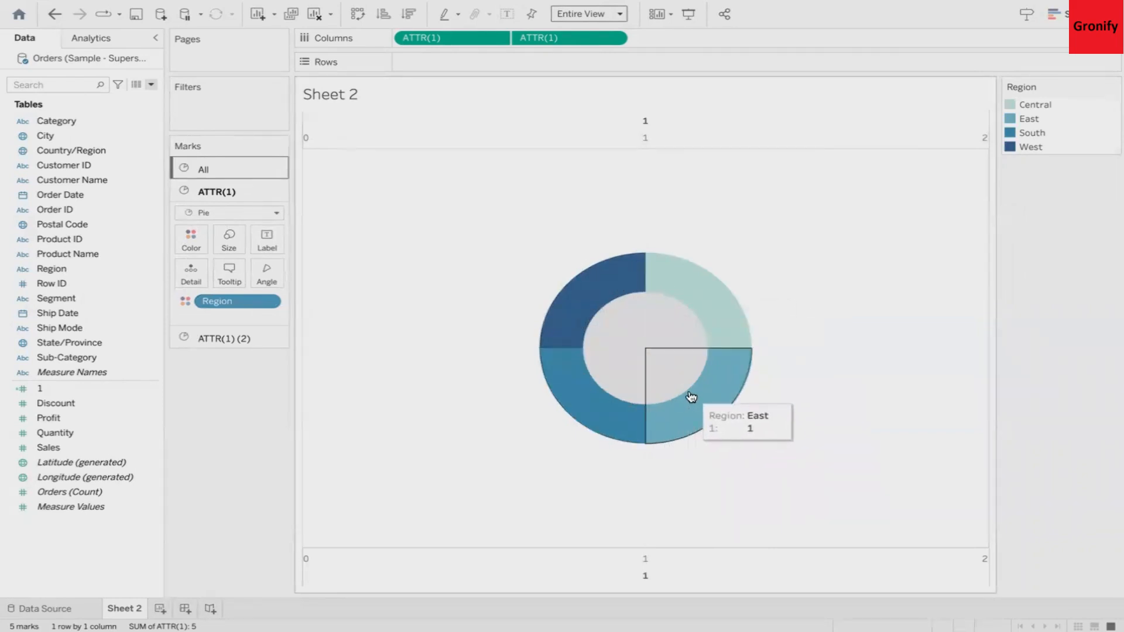
pyautogui.moveTo(699, 393)
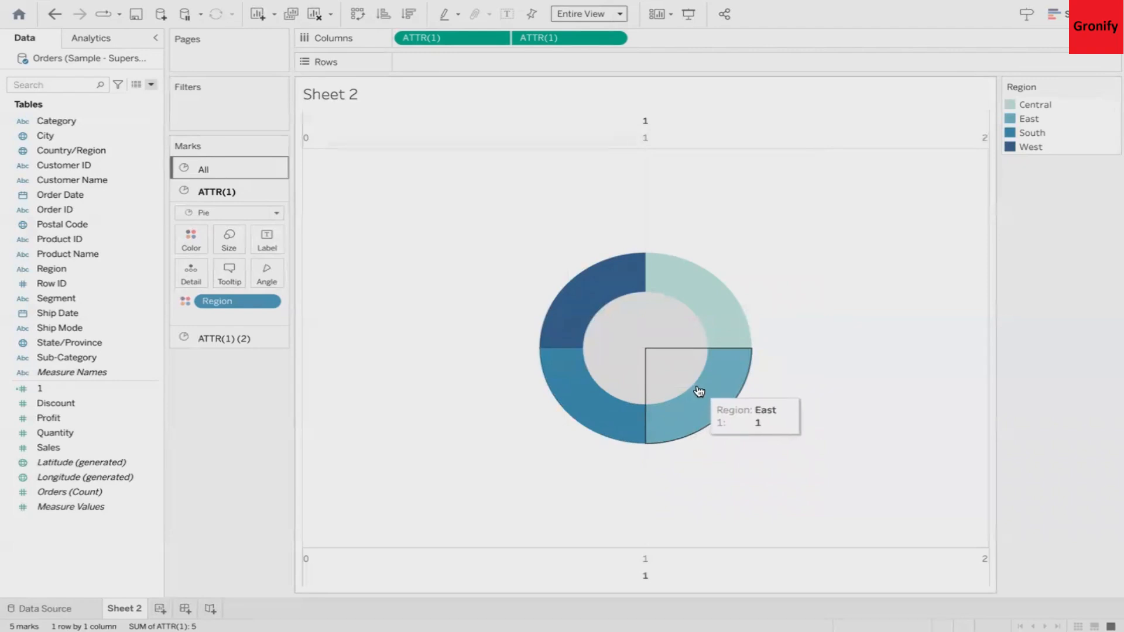
pyautogui.moveTo(729, 346)
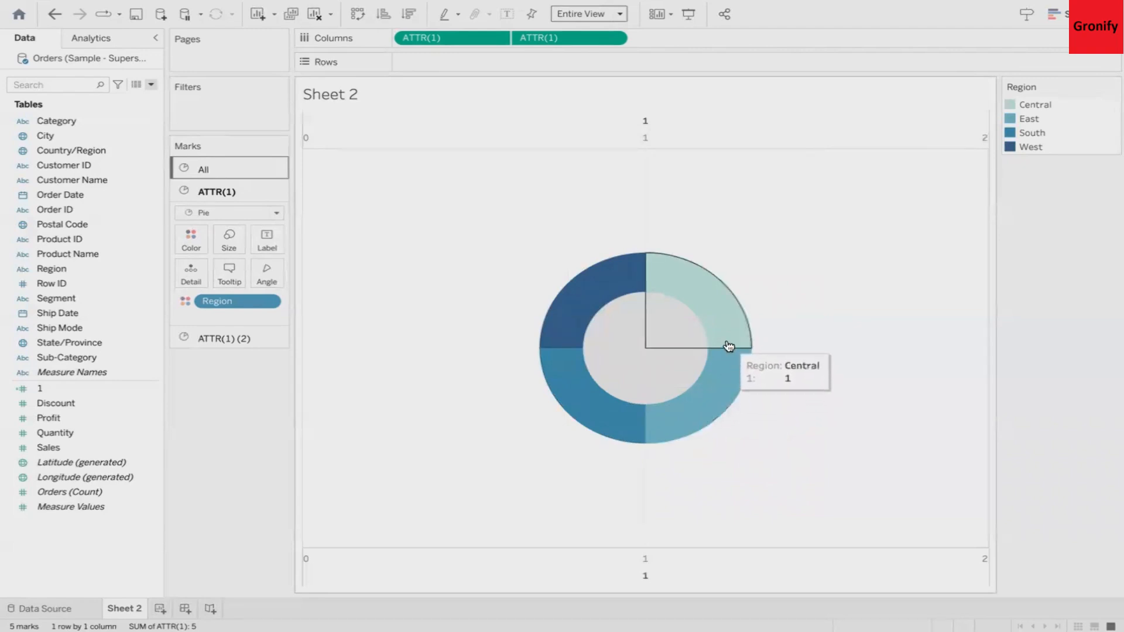
# Put SUM(Sales) on the Angle shelf so slices reflect the 2,326,534 total.
pyautogui.click(48, 448)
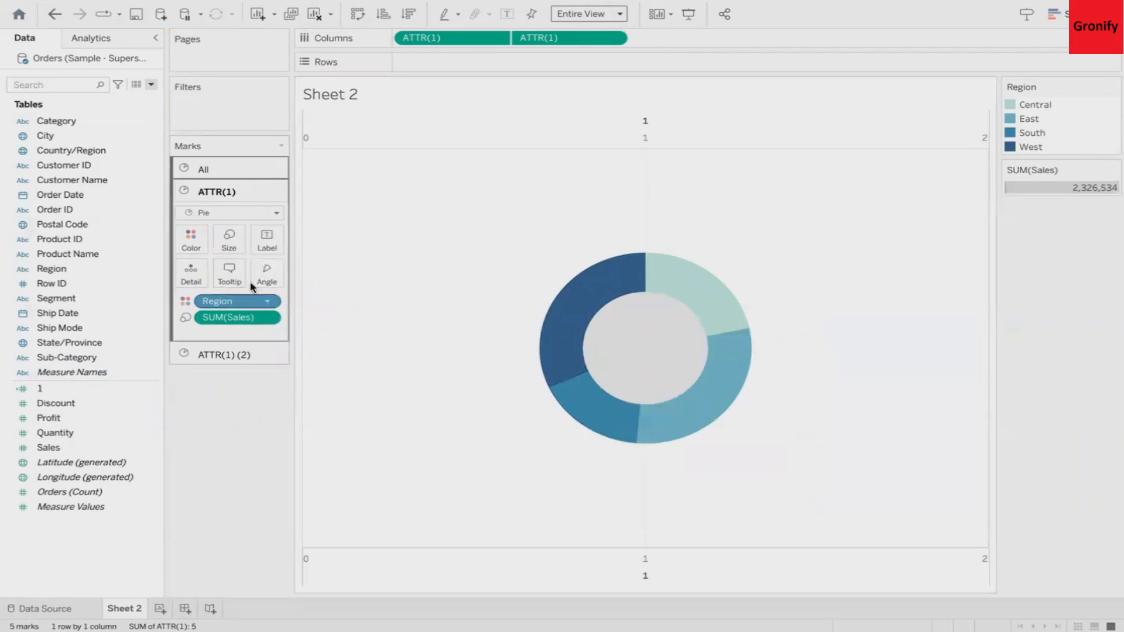
# Select the inner grey circle's ATTR(1)(2) marks card to label it with total Sales.
pyautogui.click(203, 168)
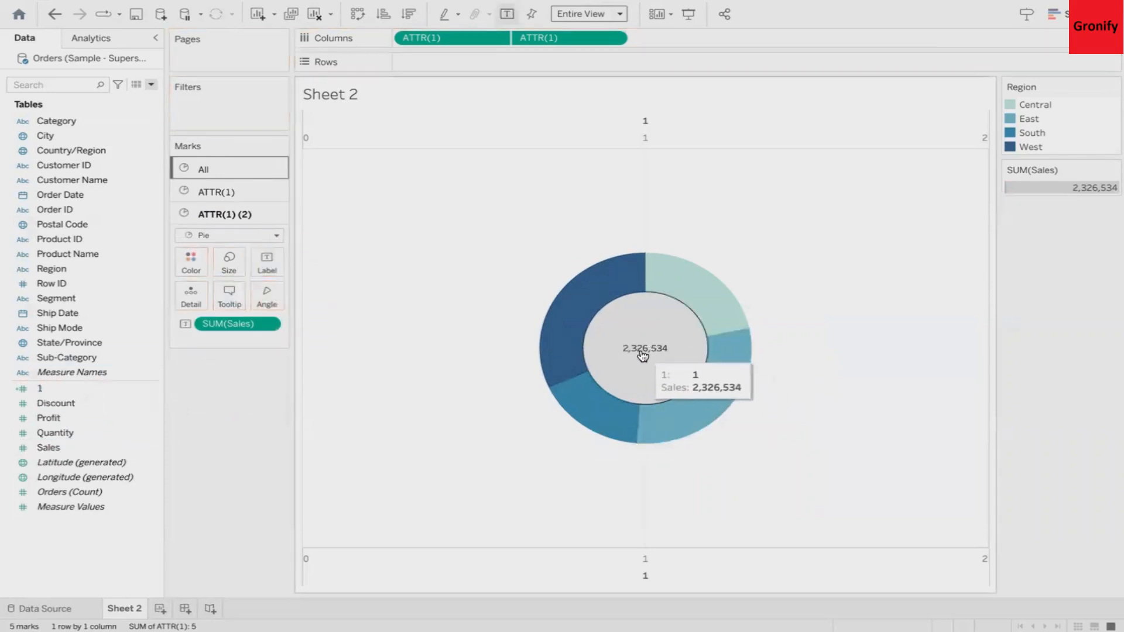
pyautogui.moveTo(652, 357)
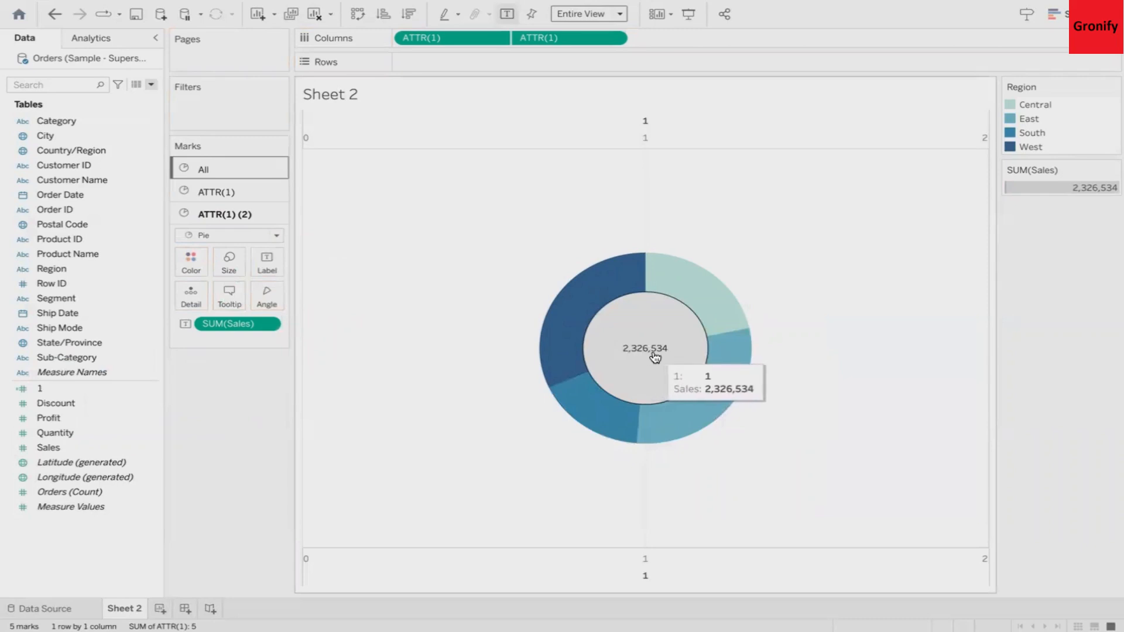
pyautogui.moveTo(572, 368)
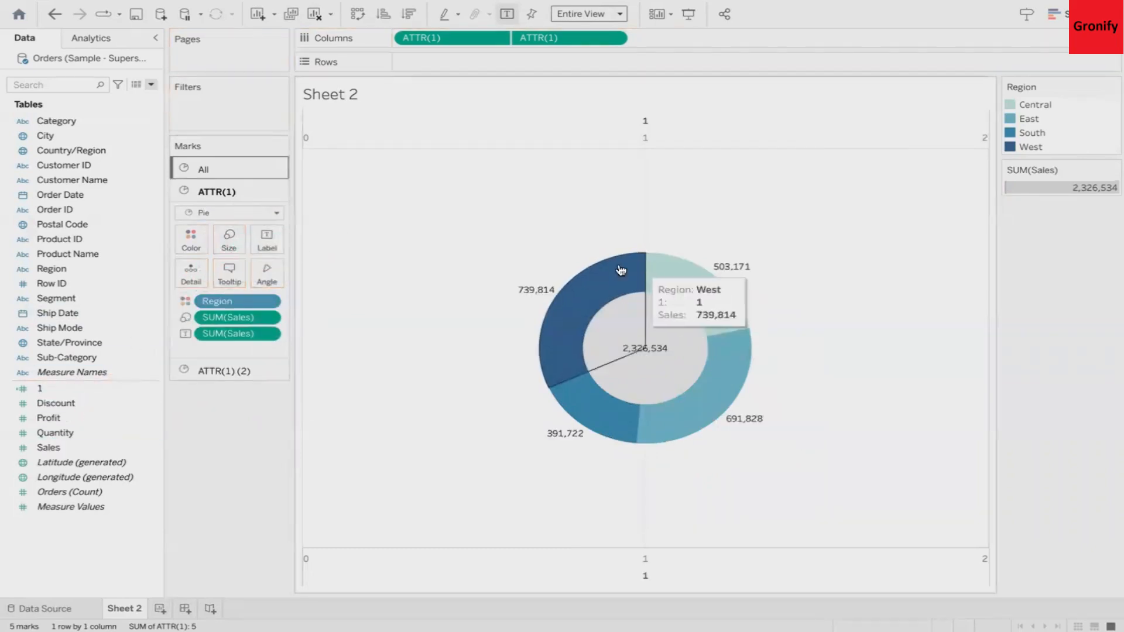
pyautogui.moveTo(54, 433)
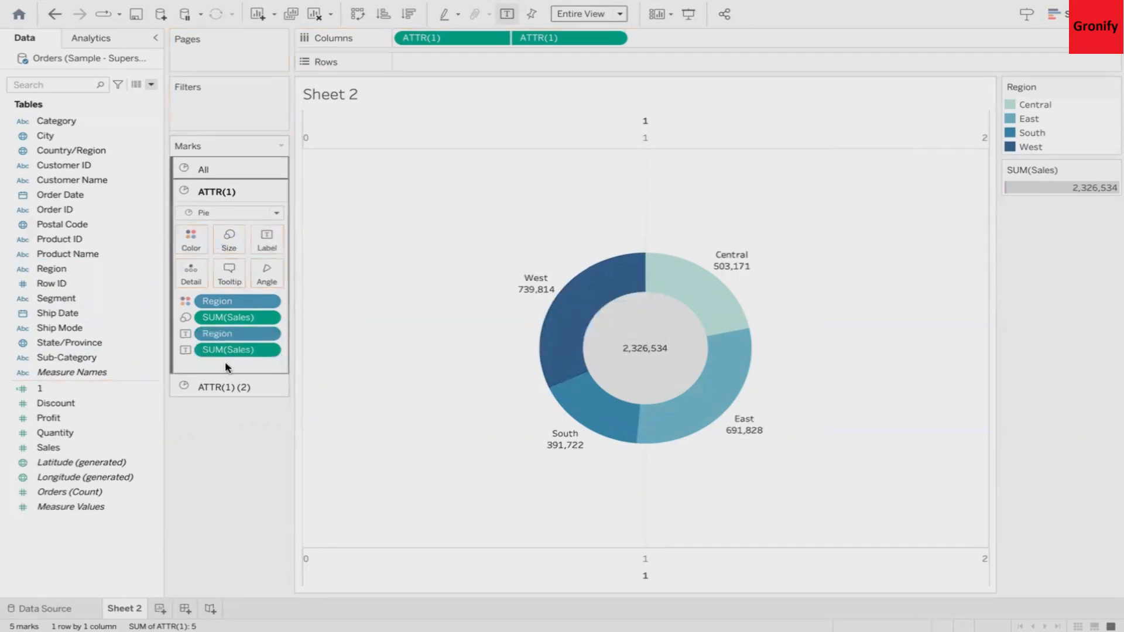
pyautogui.moveTo(581, 280)
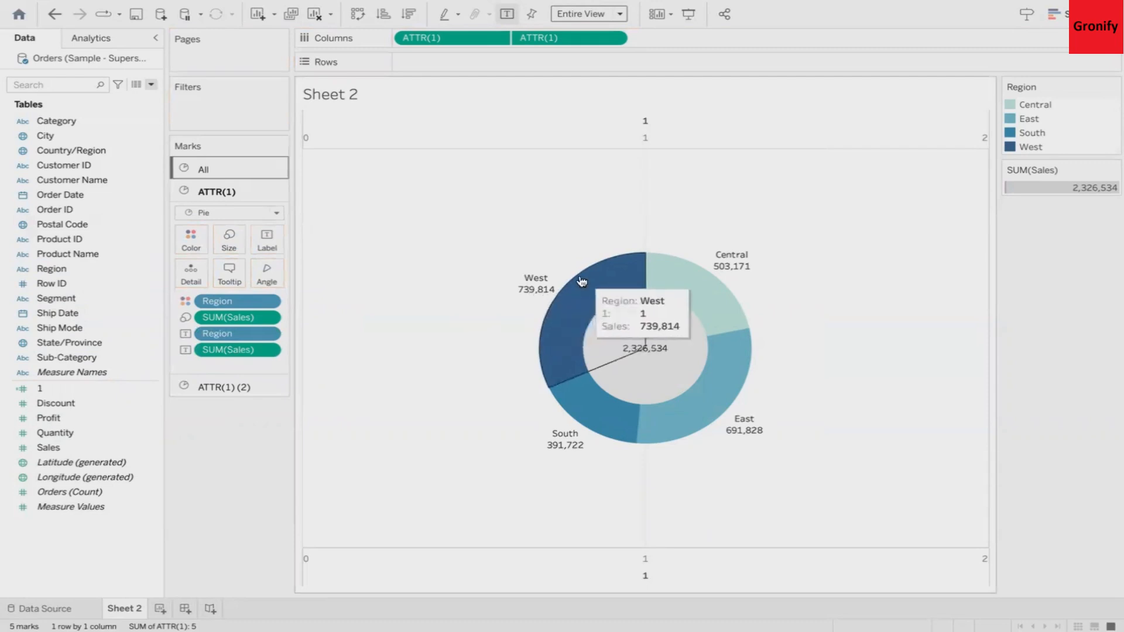
pyautogui.moveTo(692, 285)
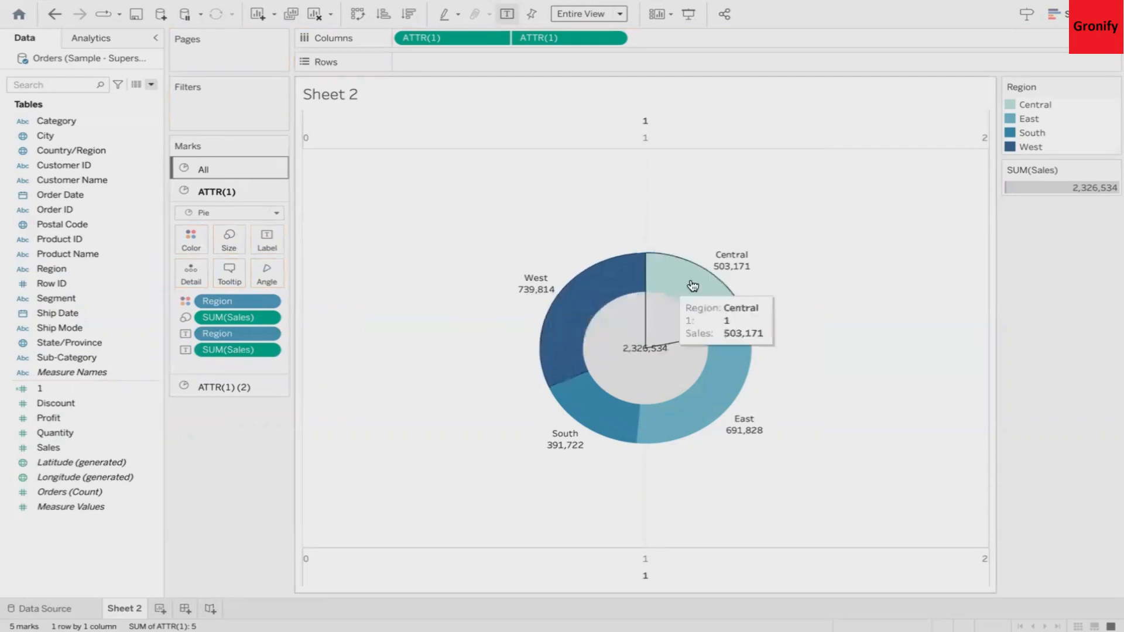
pyautogui.moveTo(744, 275)
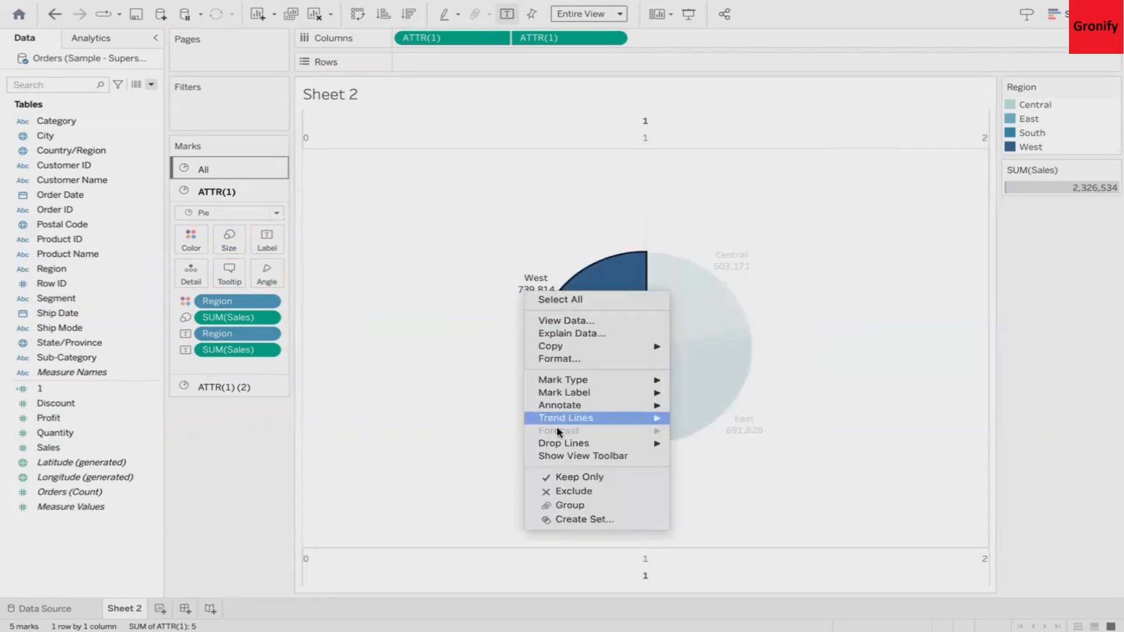
# Format SUM(Sales) as custom currency in millions with one decimal place.
pyautogui.click(559, 358)
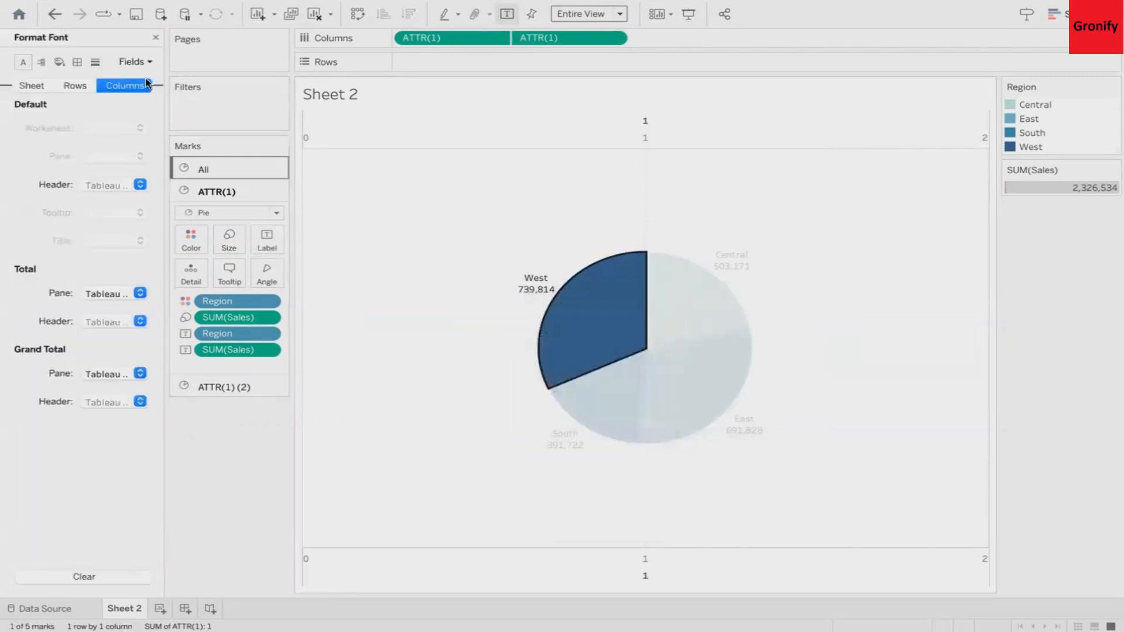
pyautogui.click(135, 61)
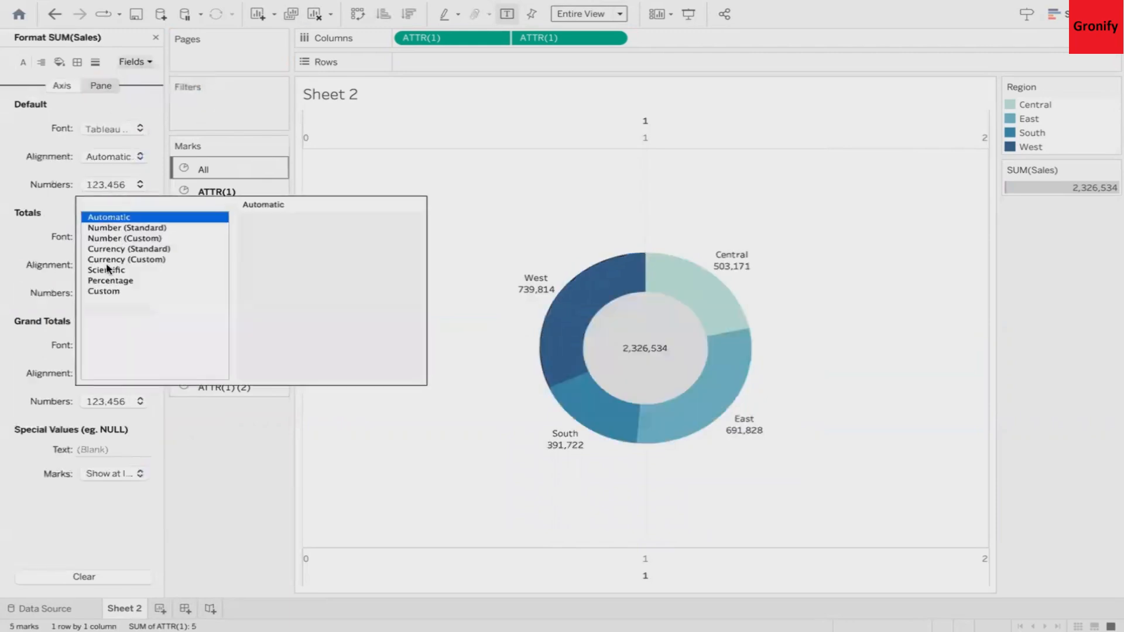
pyautogui.click(127, 259)
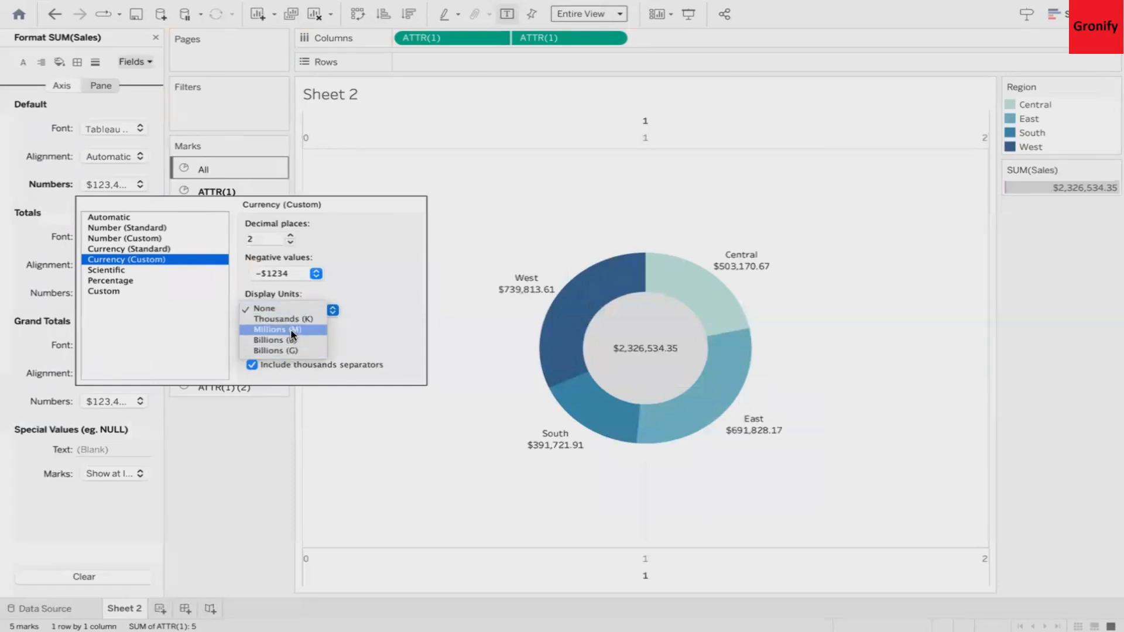
pyautogui.click(277, 329)
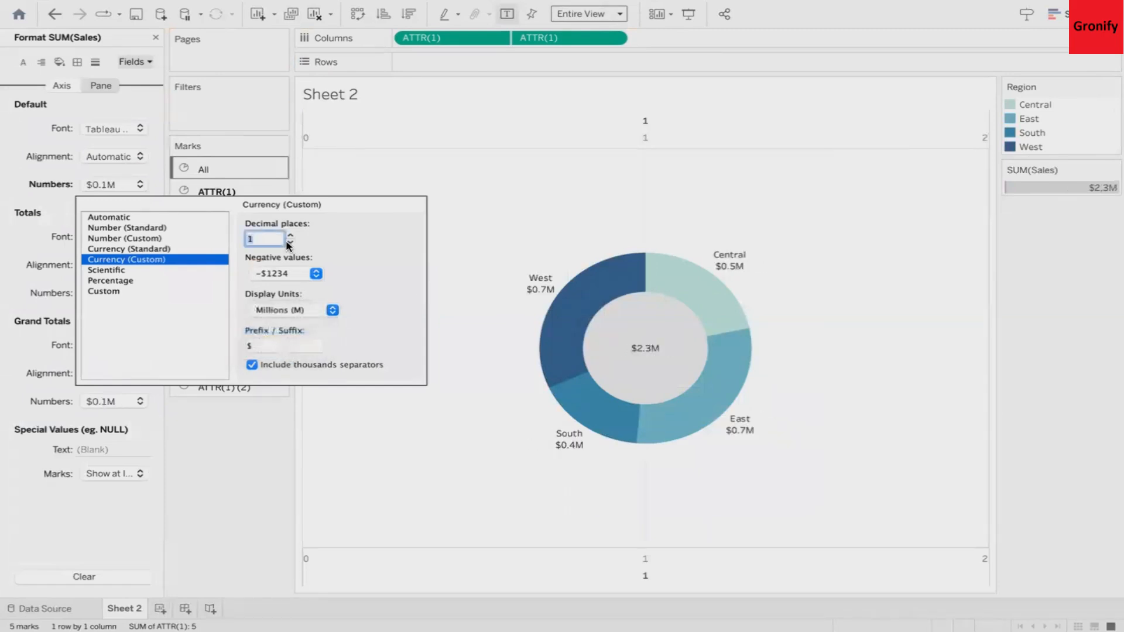
pyautogui.click(111, 128)
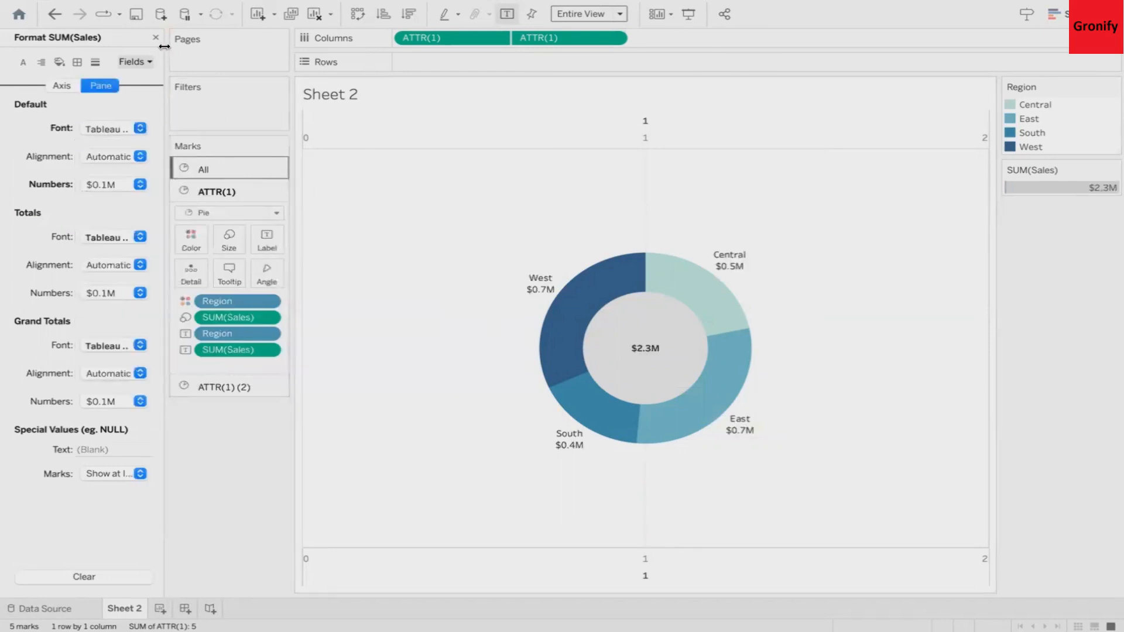
pyautogui.click(154, 37)
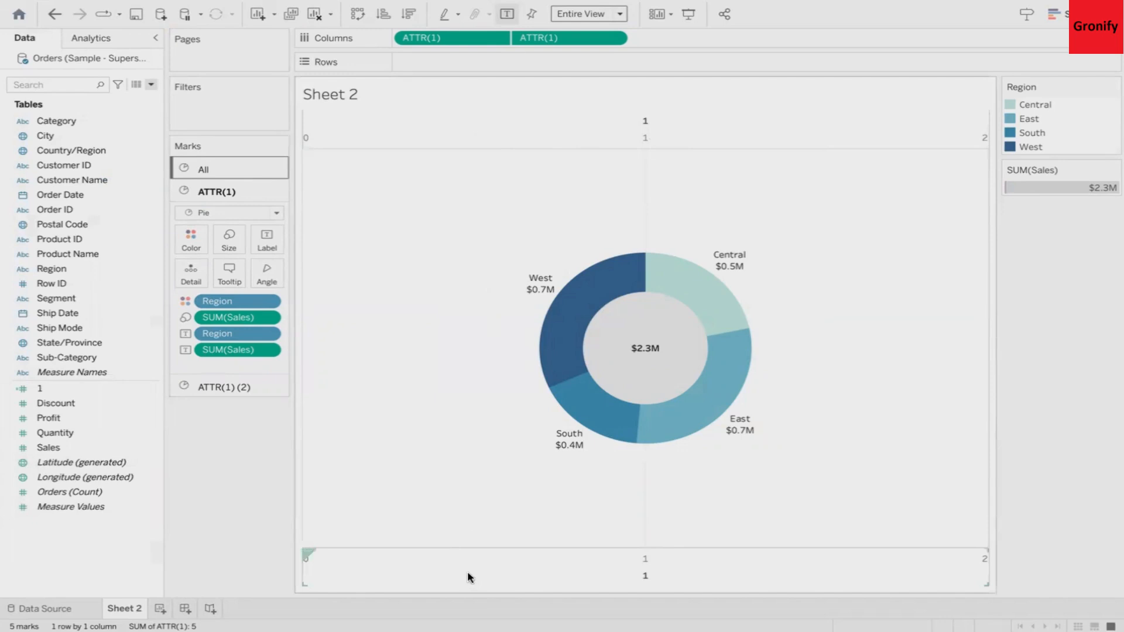
pyautogui.moveTo(622, 171)
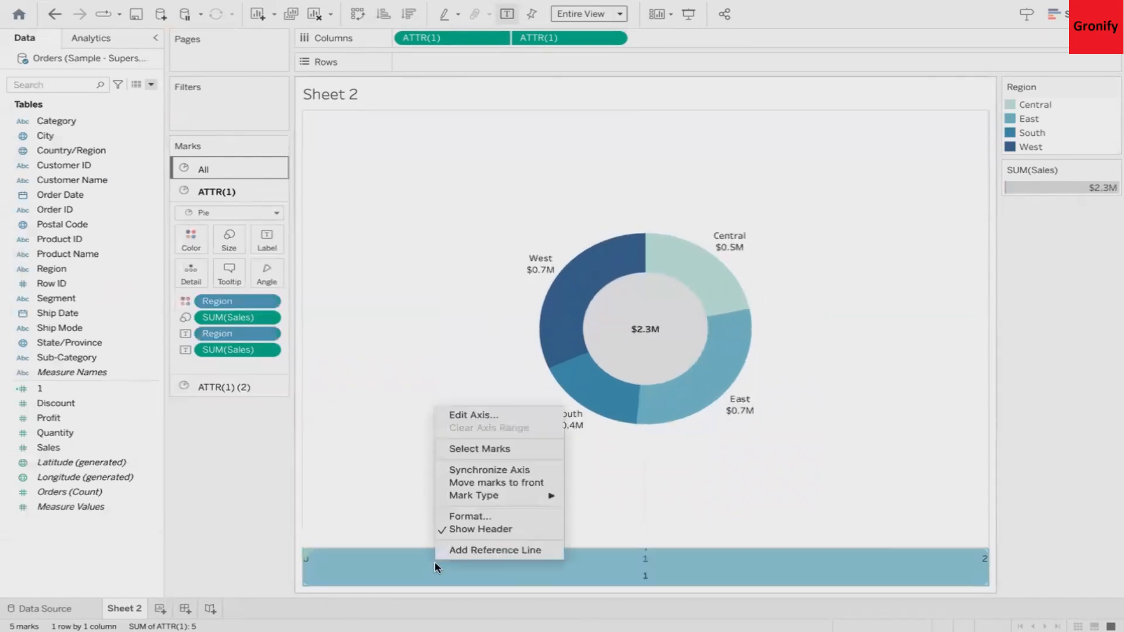
# Hide the axis headers and bring up the chart area's context menu.
pyautogui.click(778, 452)
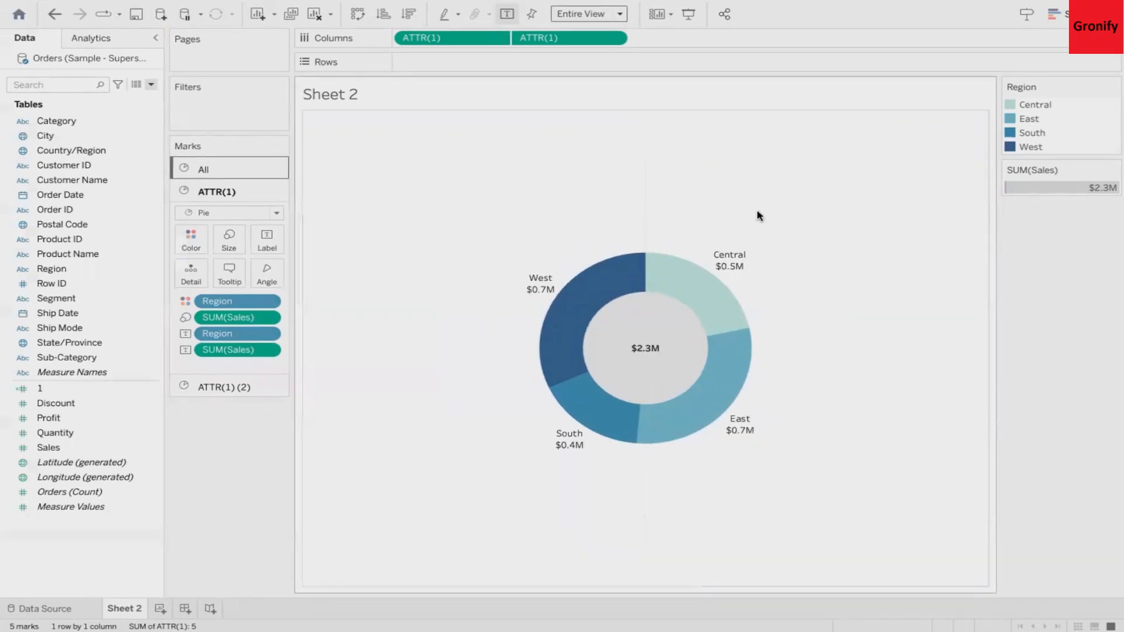
pyautogui.moveTo(648, 229)
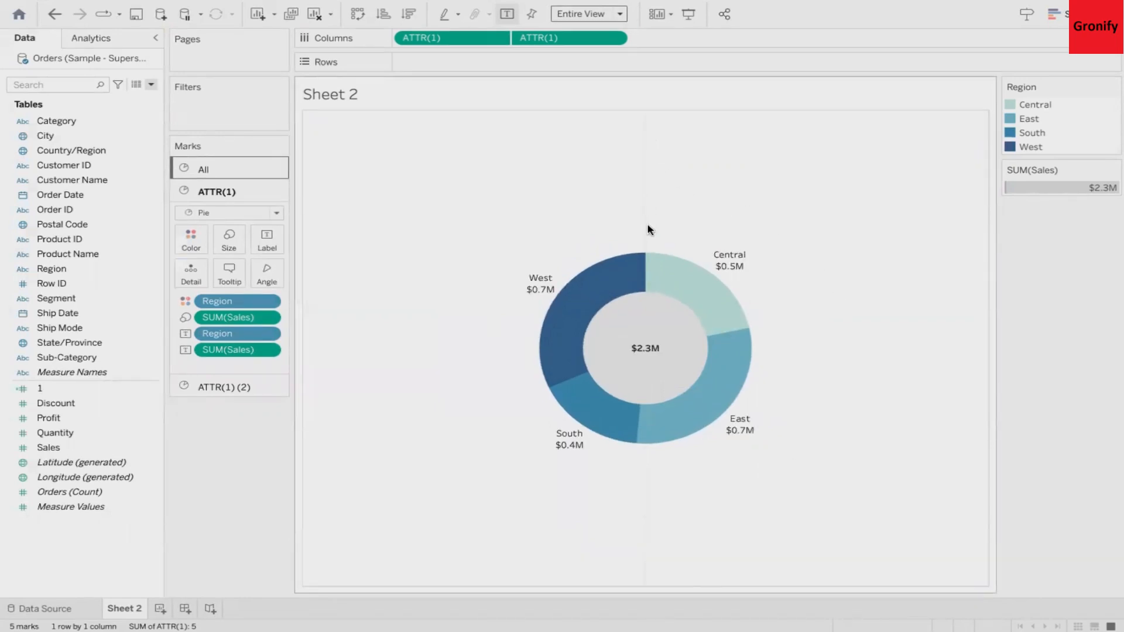
pyautogui.rightClick(649, 229)
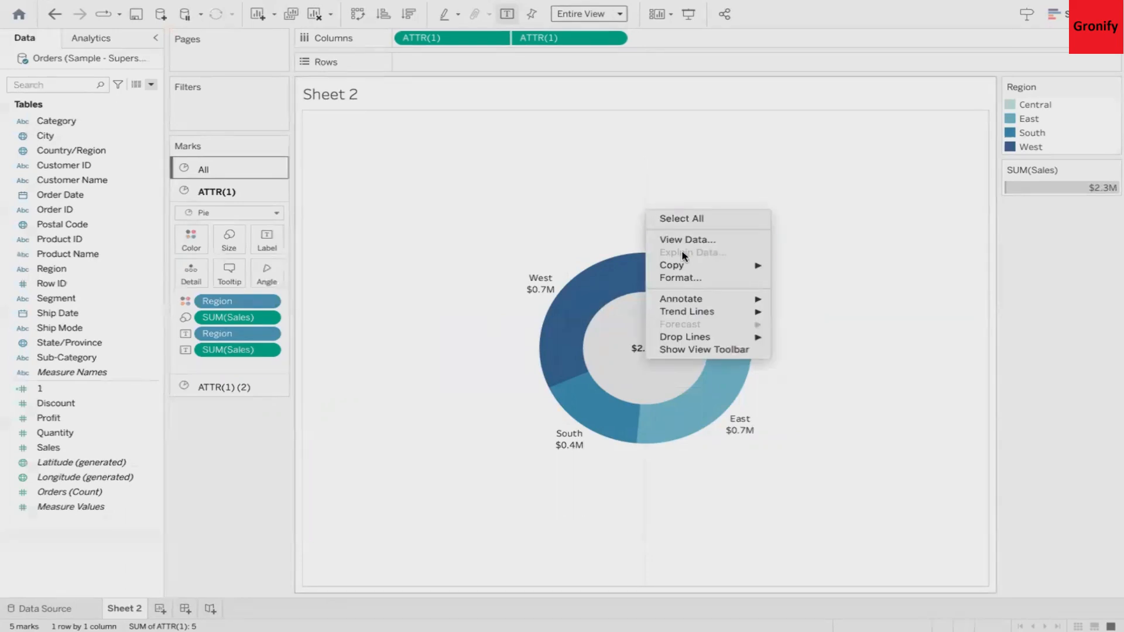
# Set the sheet's grid lines to None in the Format Lines pane.
pyautogui.click(679, 278)
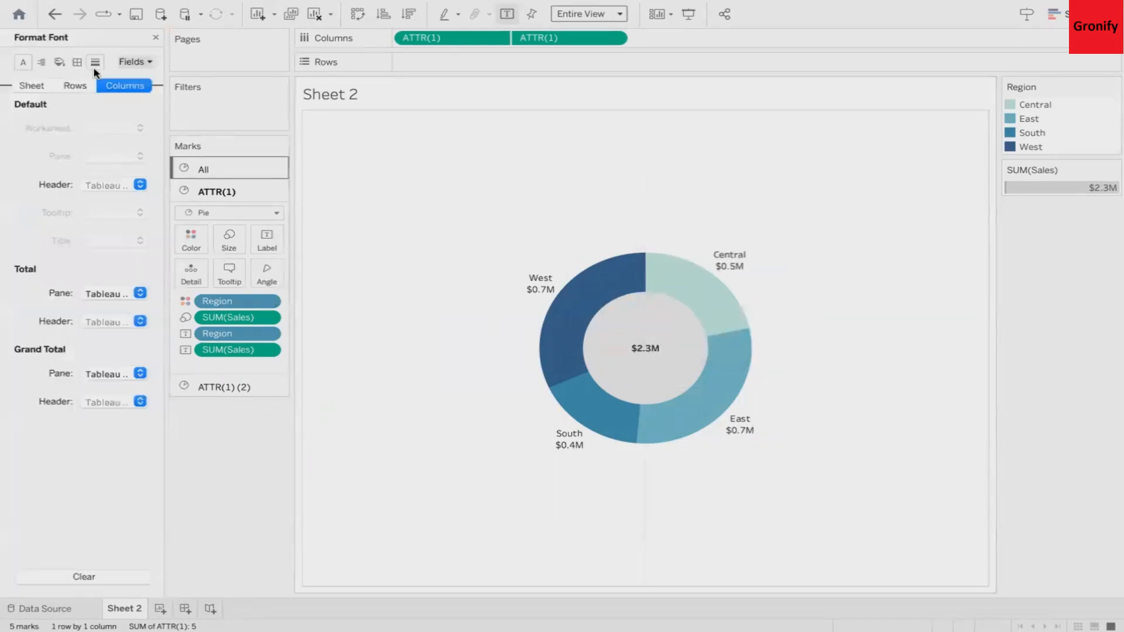
pyautogui.click(93, 62)
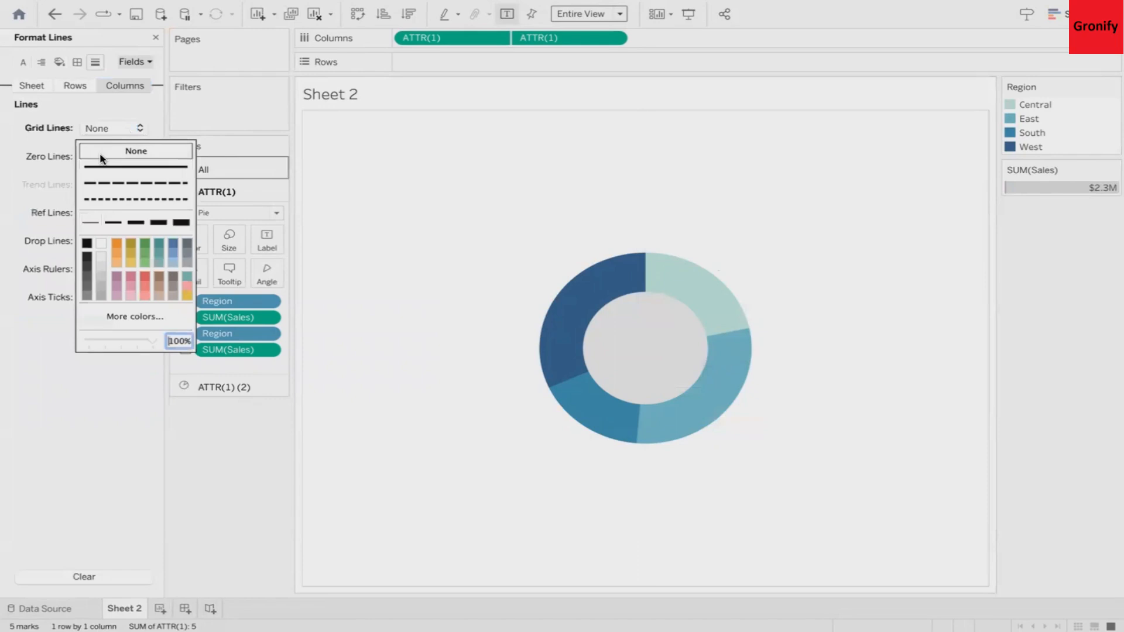
pyautogui.click(136, 150)
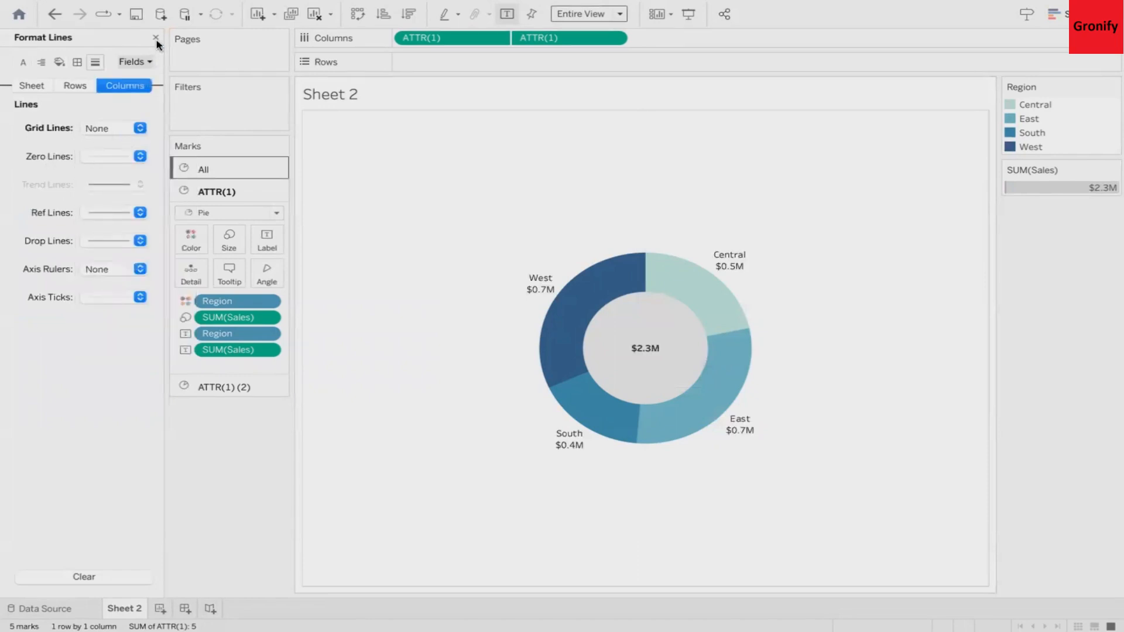
pyautogui.click(155, 37)
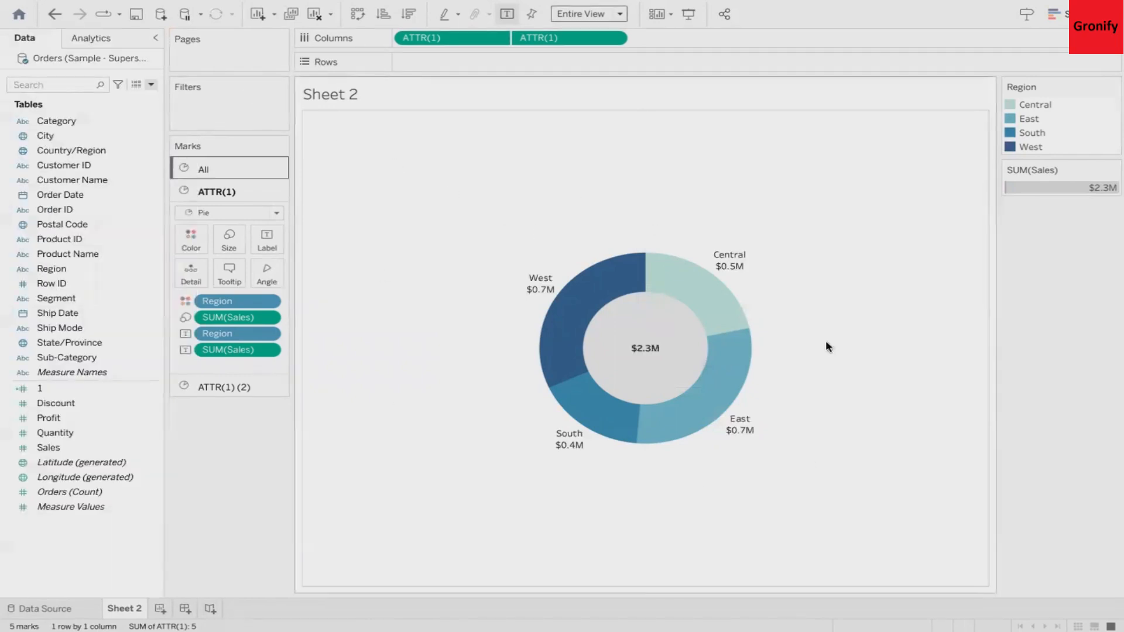
pyautogui.moveTo(636, 420)
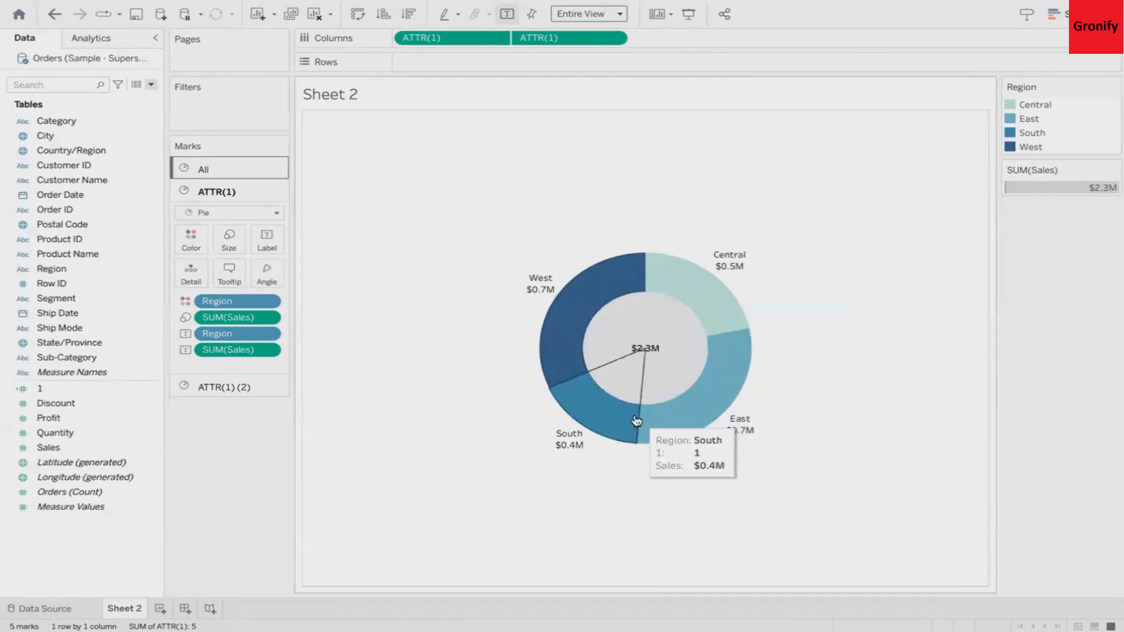
pyautogui.moveTo(721, 353)
pyautogui.write('Do')
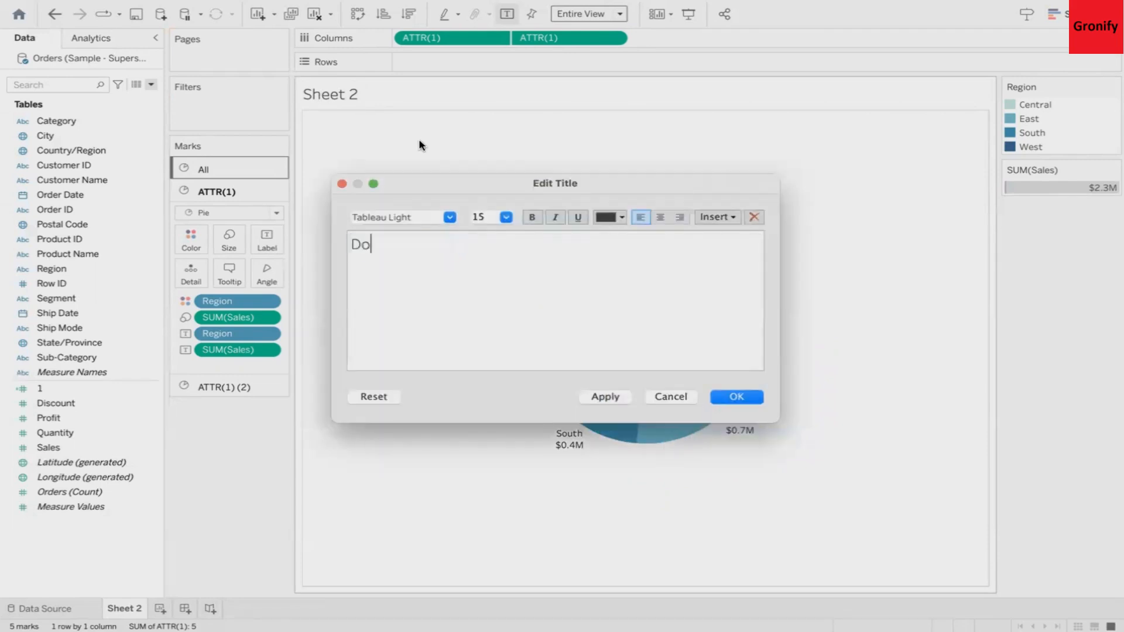
# Enter the title 'Donut chart in Tableau' and make it bold.
pyautogui.write('nut chart in Tableau')
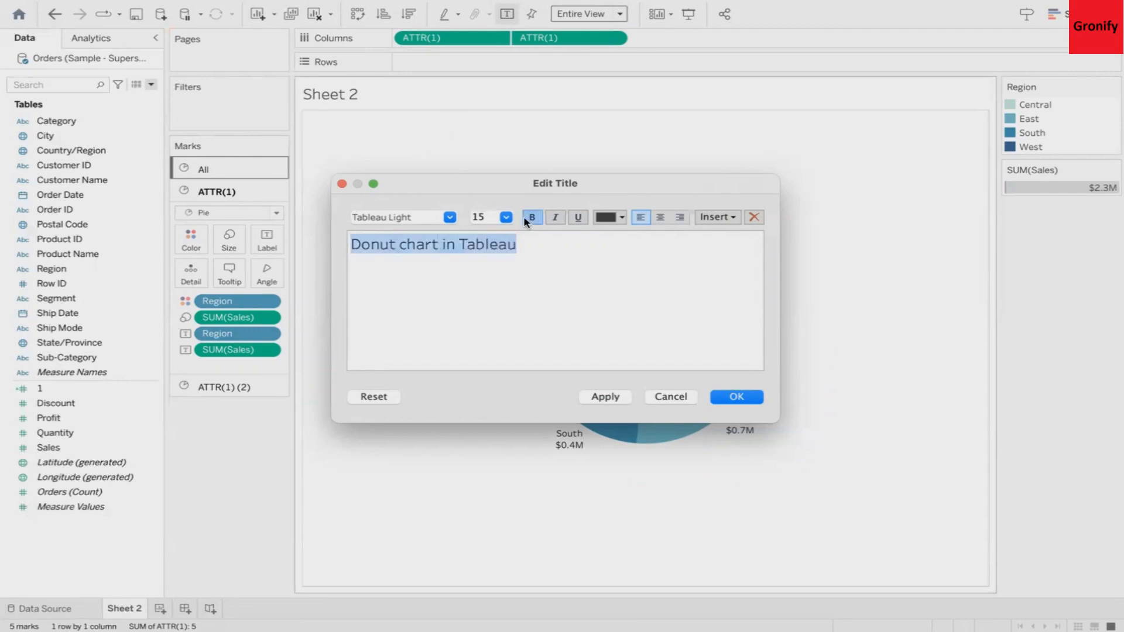
pyautogui.click(736, 397)
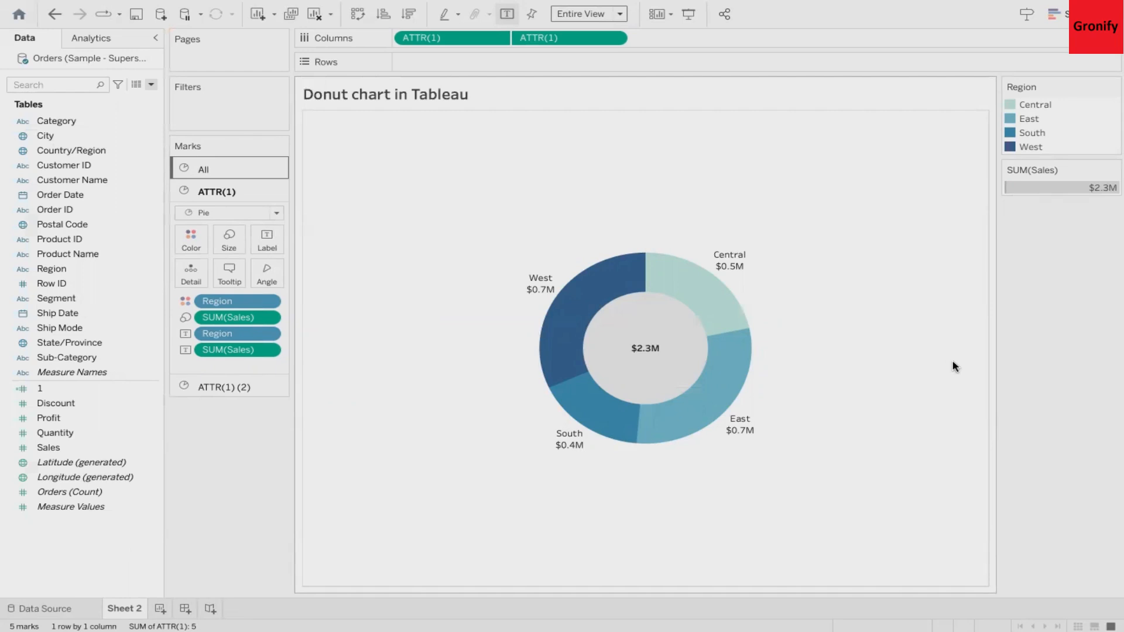
pyautogui.moveTo(942, 375)
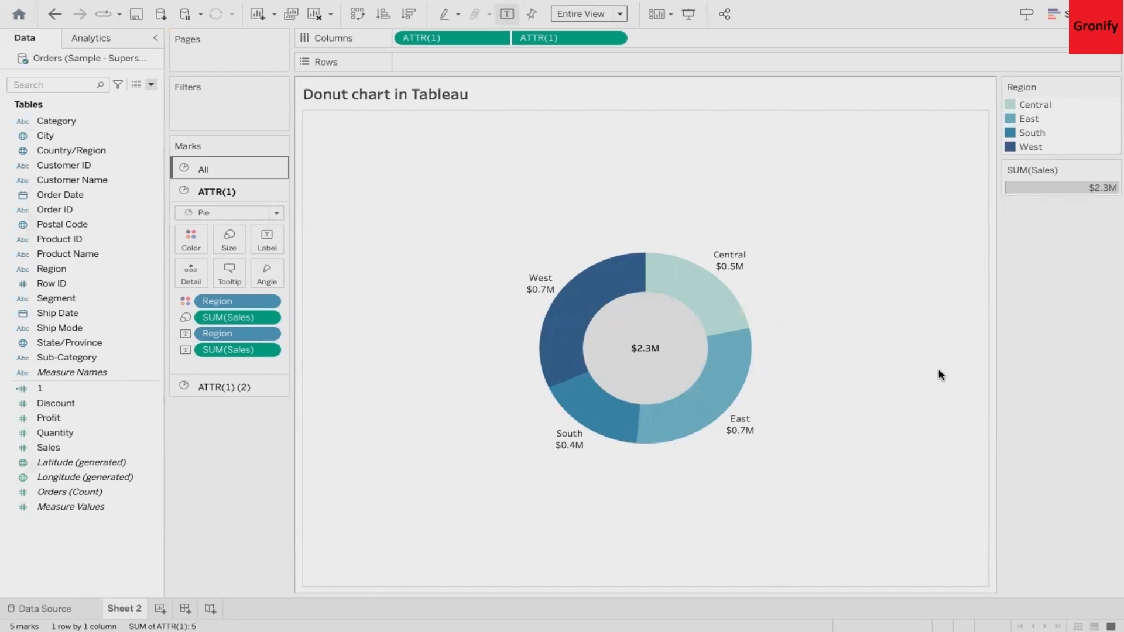
pyautogui.moveTo(781, 556)
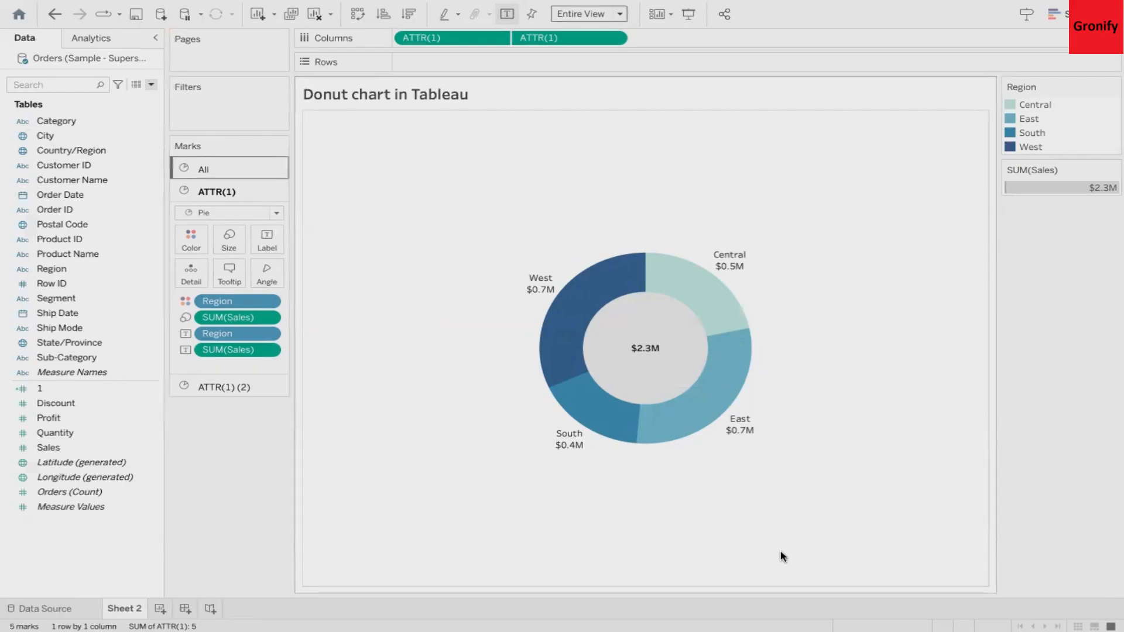